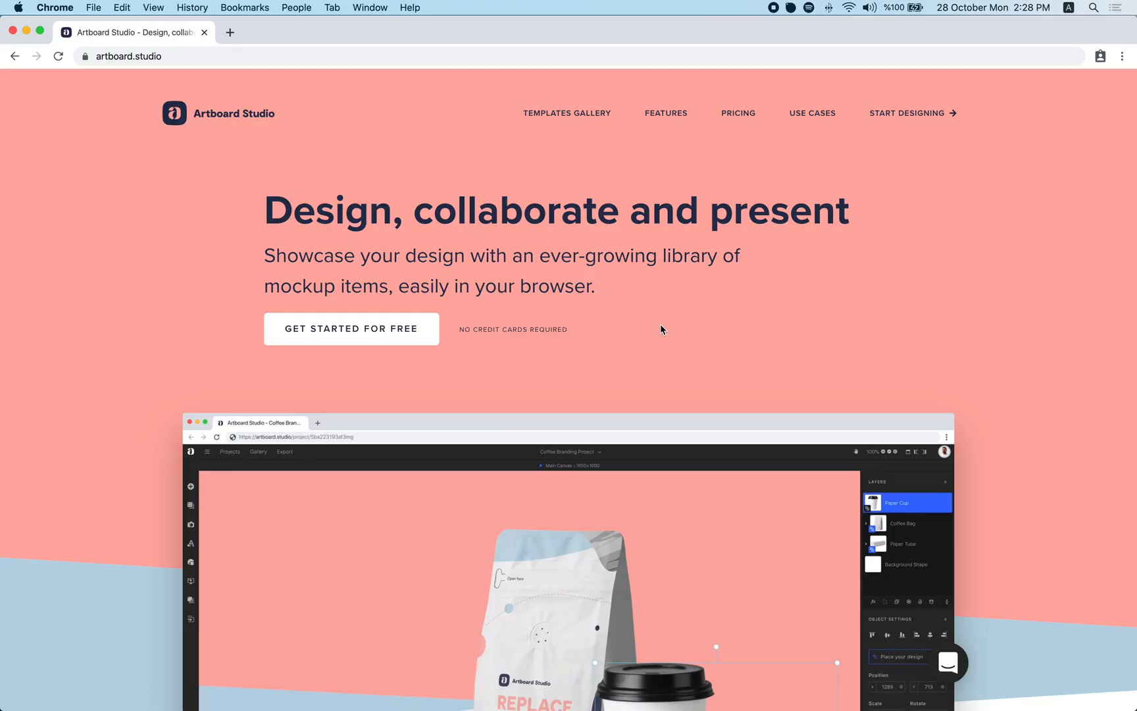
{"action": "mouse_move", "coordinate": [671, 332]}
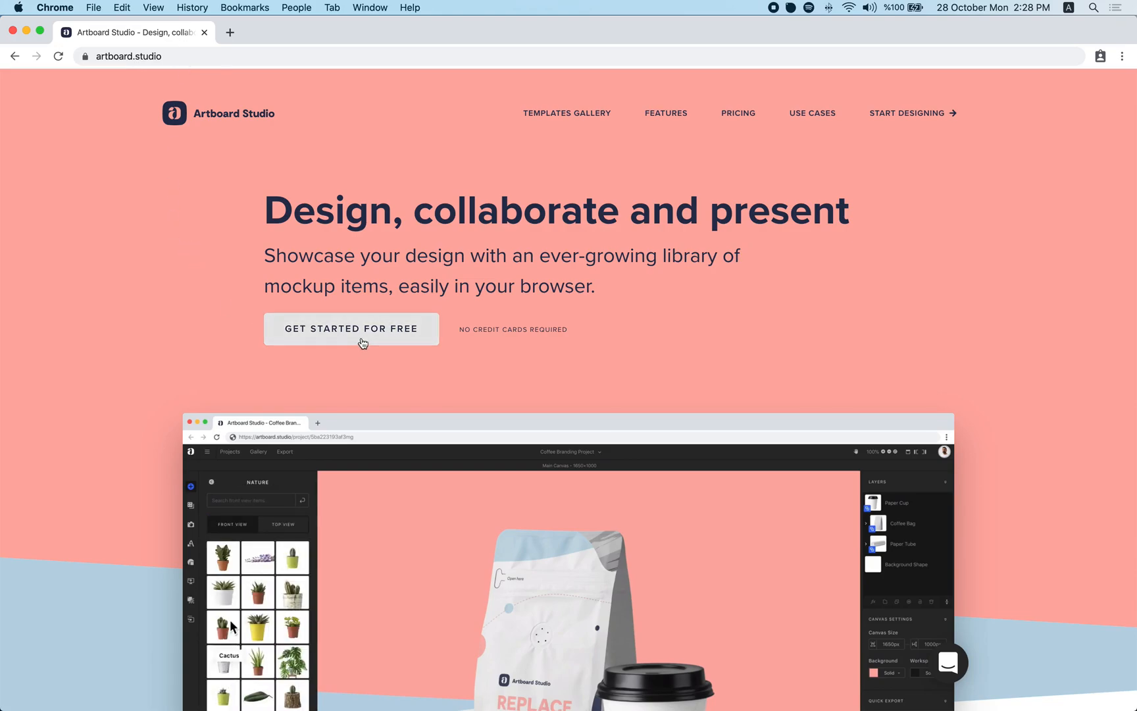
Step: Go from the Artboard Studio home page to the login page via Get Started for Free
{"action": "left_click", "coordinate": [351, 329]}
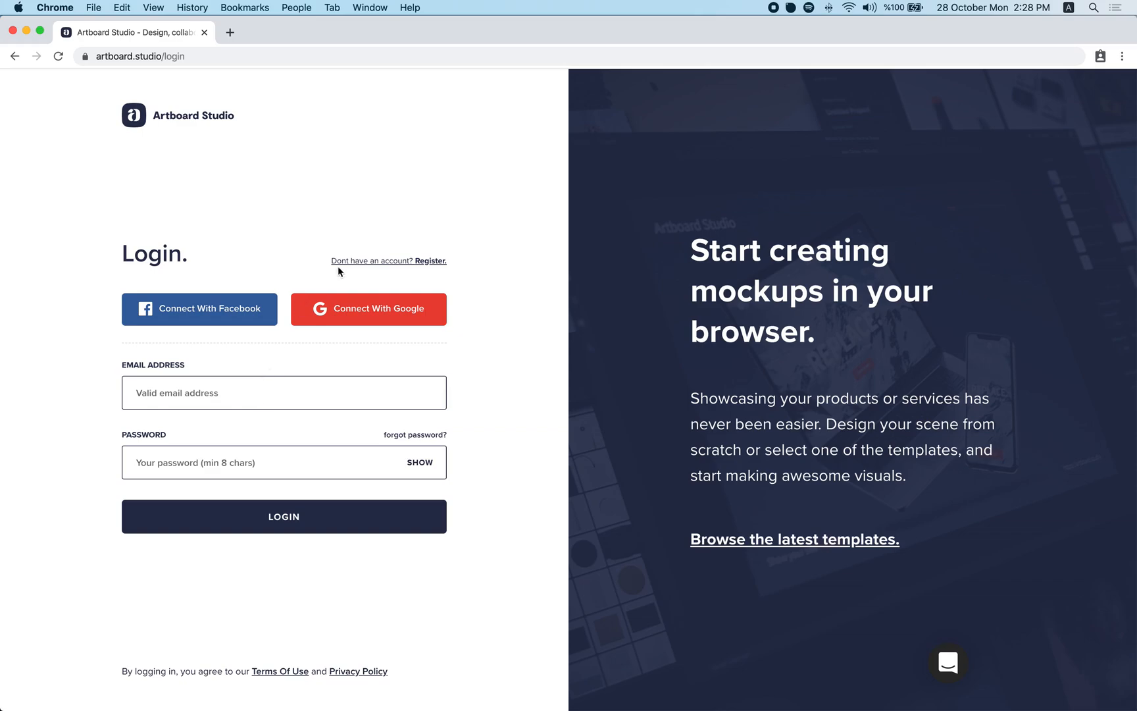
{"action": "mouse_move", "coordinate": [429, 262]}
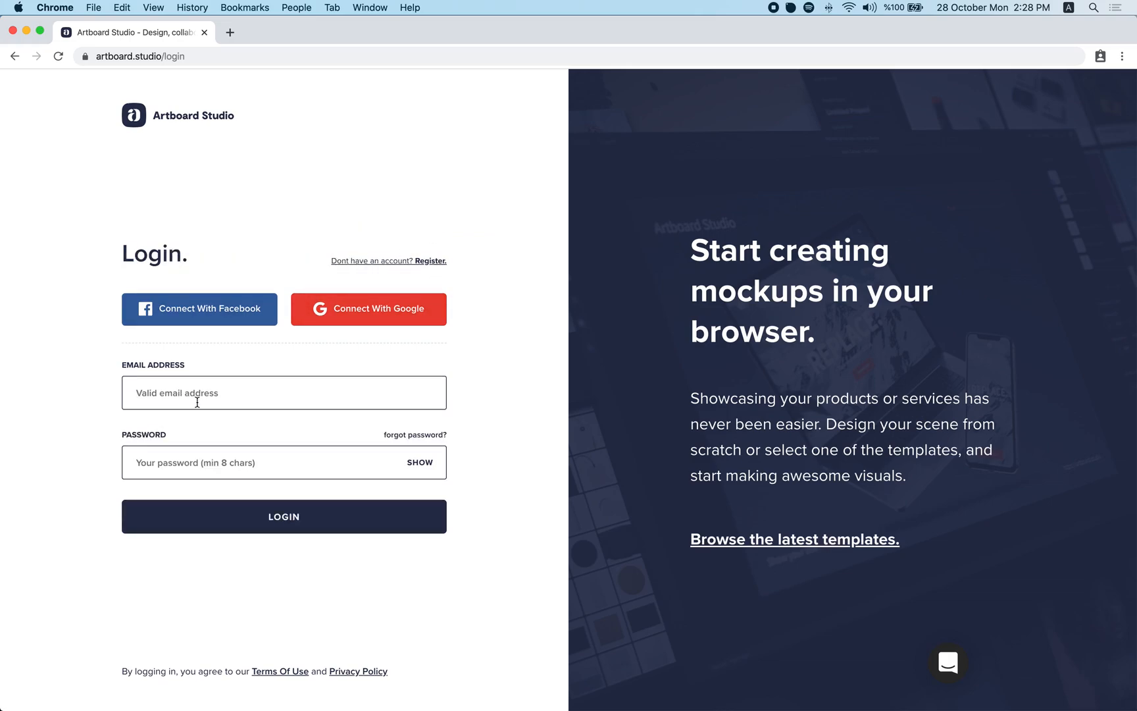
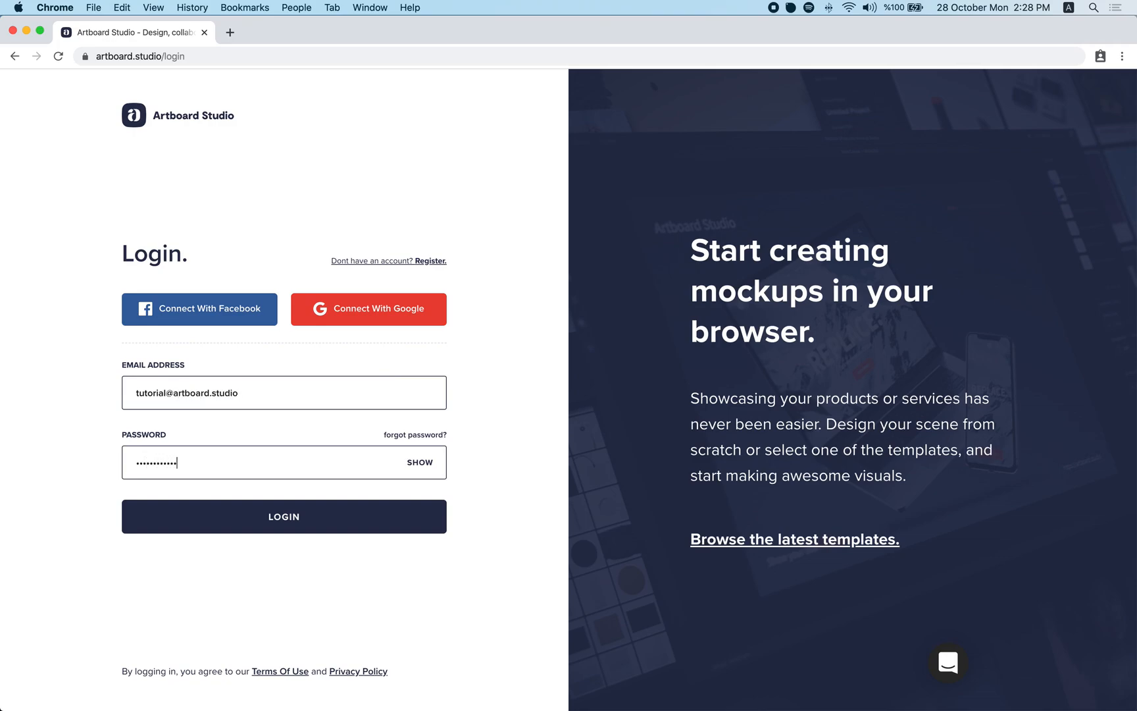
Step: Enter the account credentials and log in to reach the Recent Projects dashboard
{"action": "left_click", "coordinate": [283, 516]}
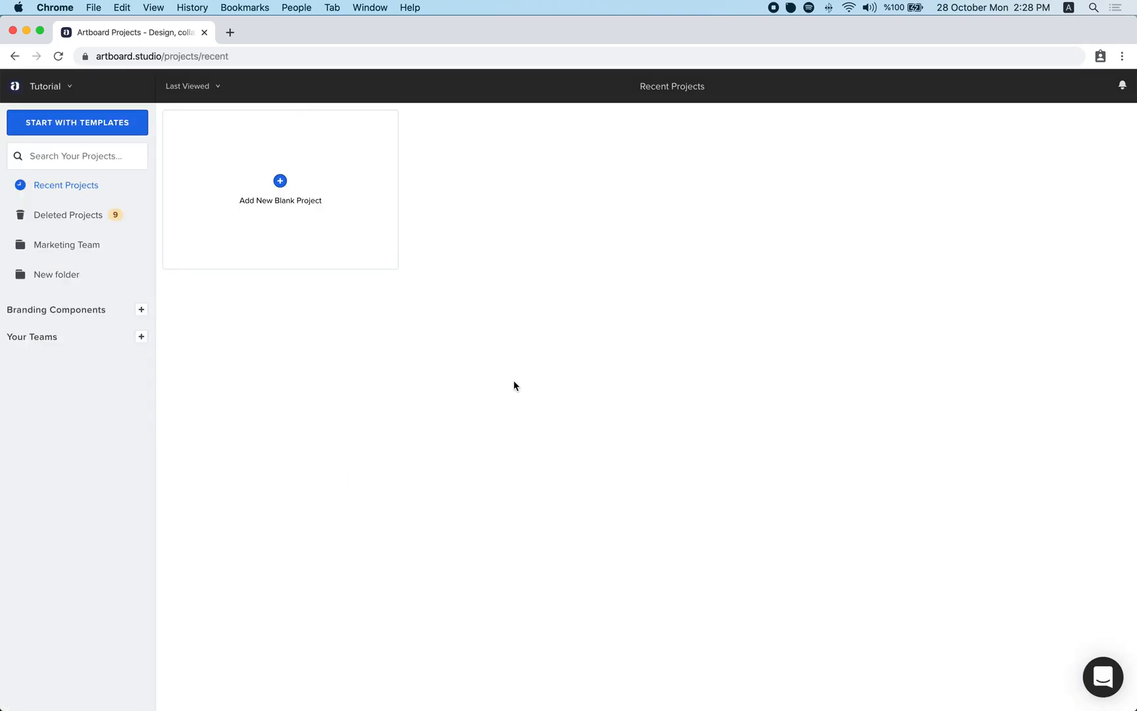
{"action": "mouse_move", "coordinate": [588, 312]}
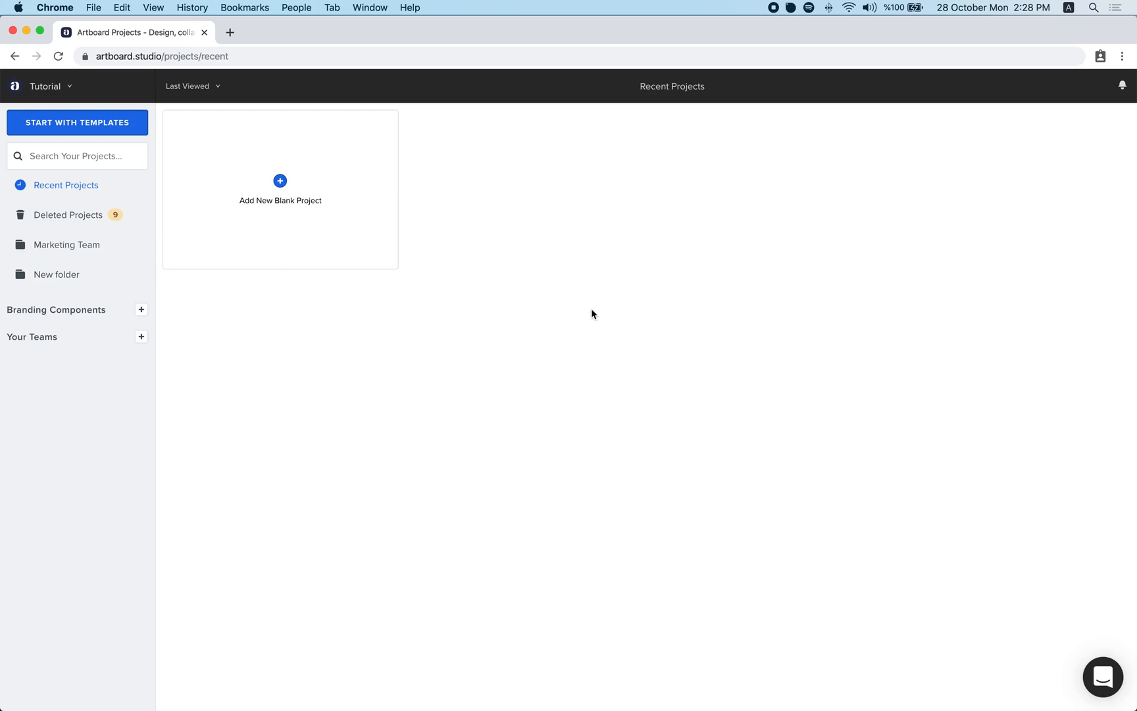
{"action": "mouse_move", "coordinate": [548, 300]}
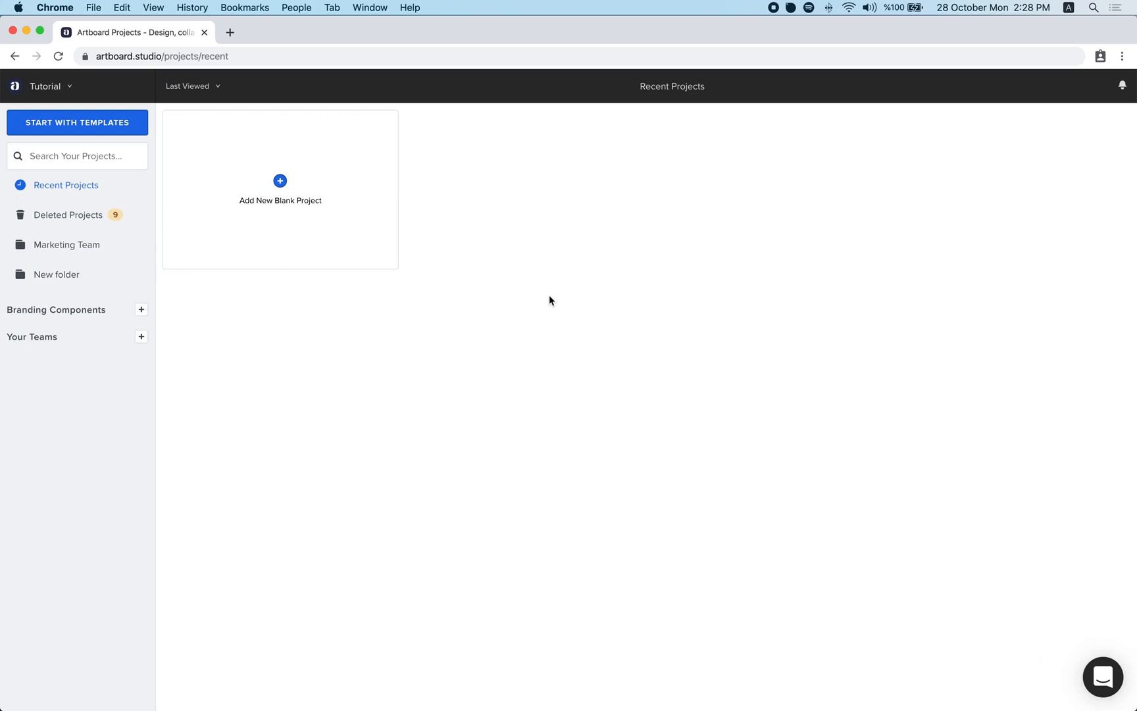
{"action": "mouse_move", "coordinate": [292, 206]}
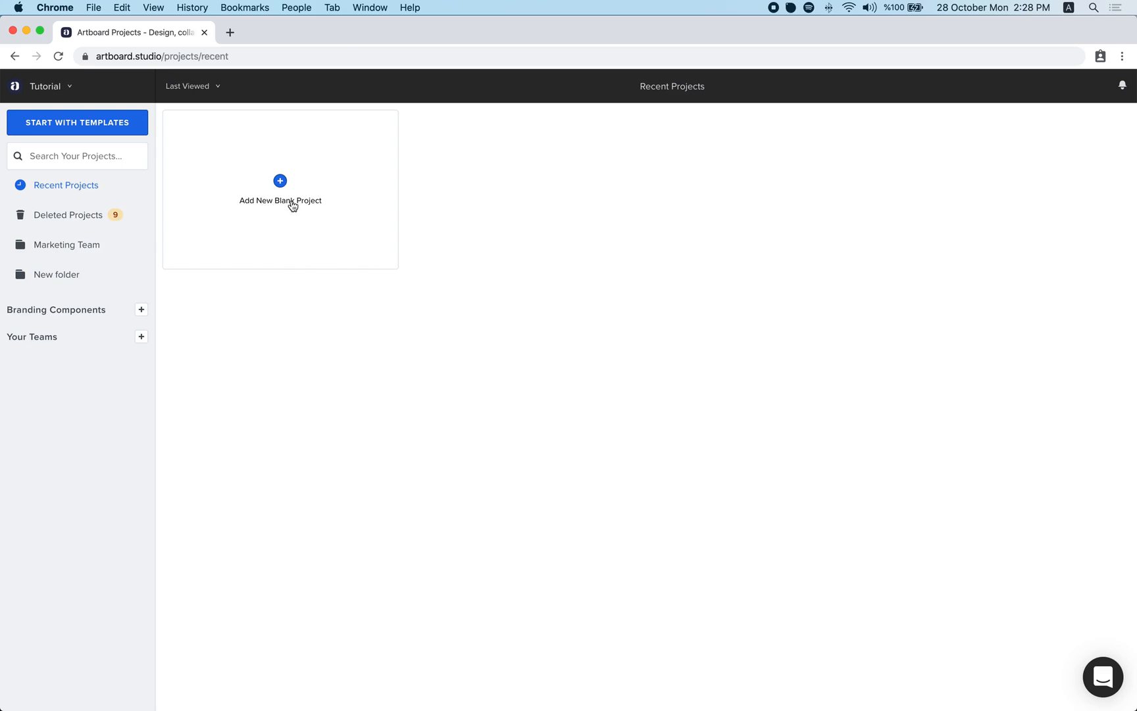
Step: Add a new blank untitled project from Recent Projects
{"action": "left_click", "coordinate": [280, 182]}
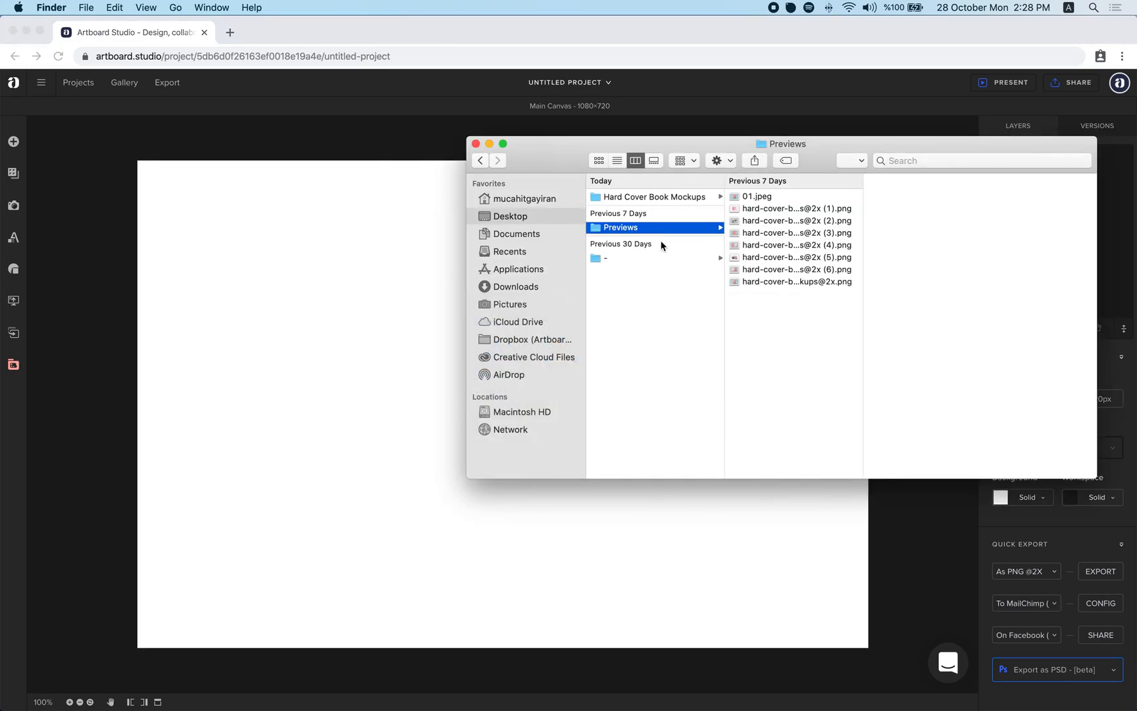
Step: Bring hard-cover-book-mockups 1.abs from the Hard Cover Book Mockups folder onto the canvas
{"action": "left_click", "coordinate": [653, 196]}
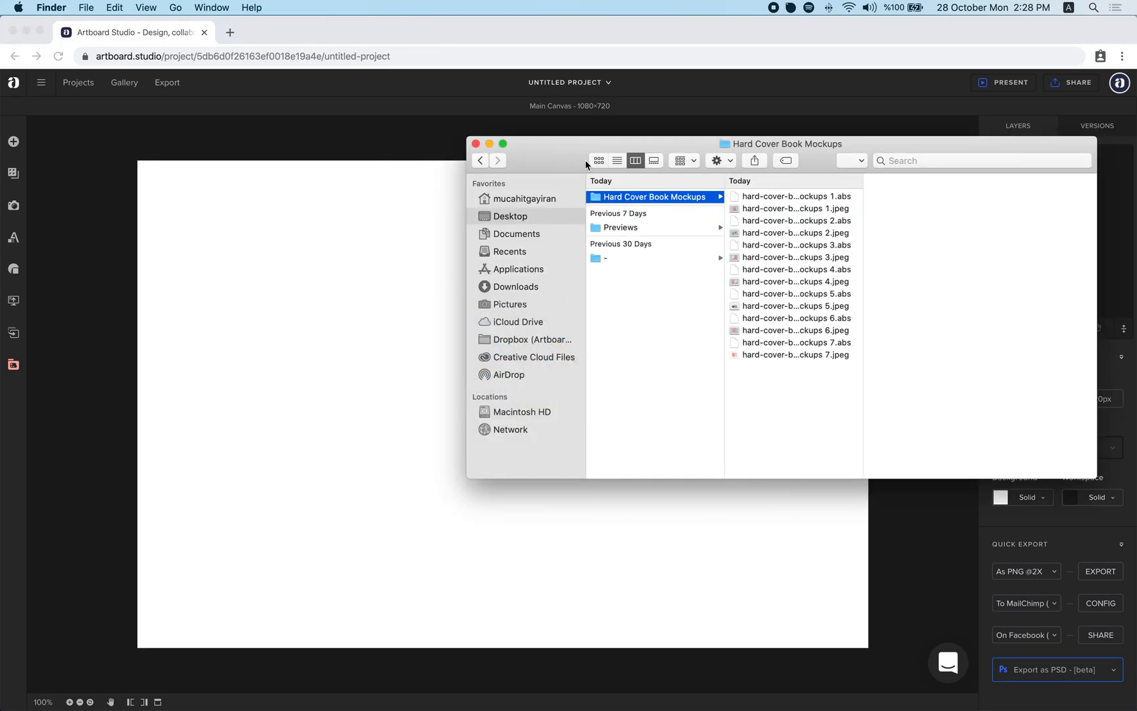
{"action": "left_click", "coordinate": [597, 160]}
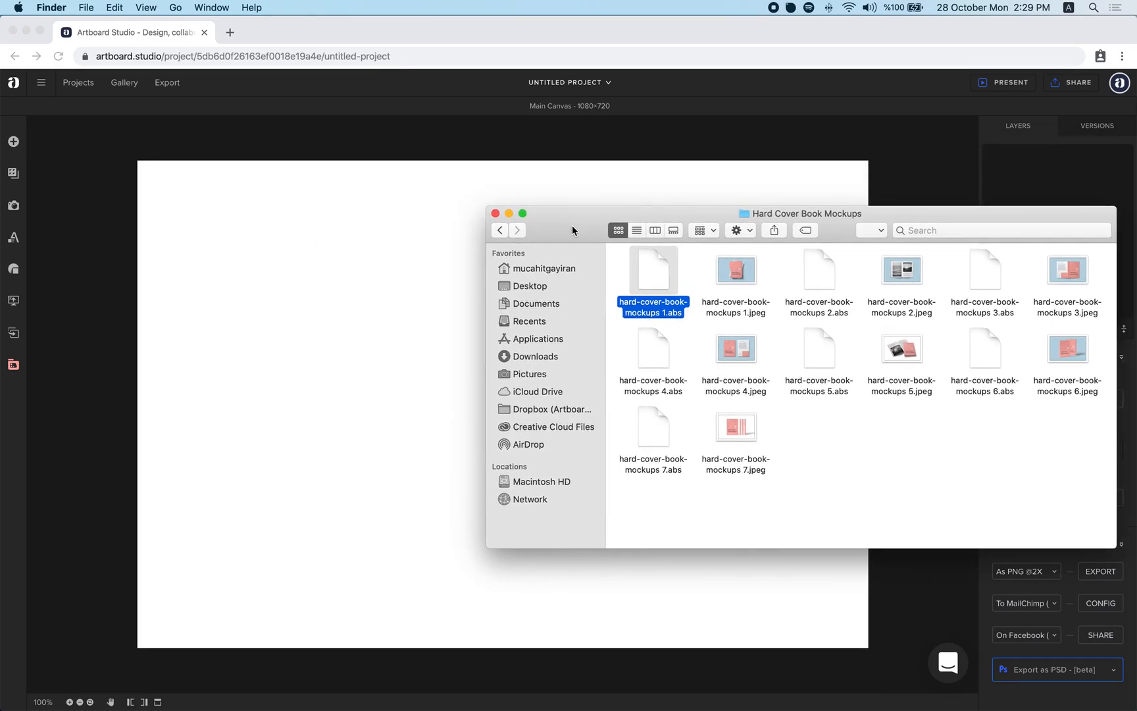
{"action": "left_click", "coordinate": [734, 271]}
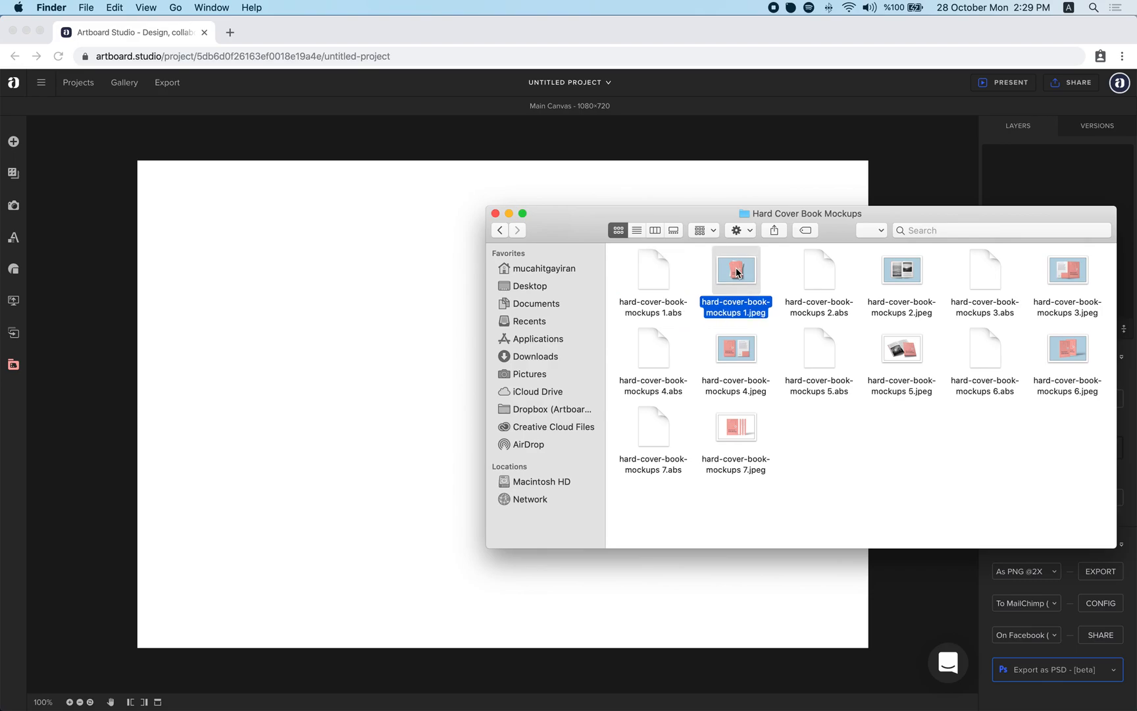
{"action": "mouse_move", "coordinate": [812, 282]}
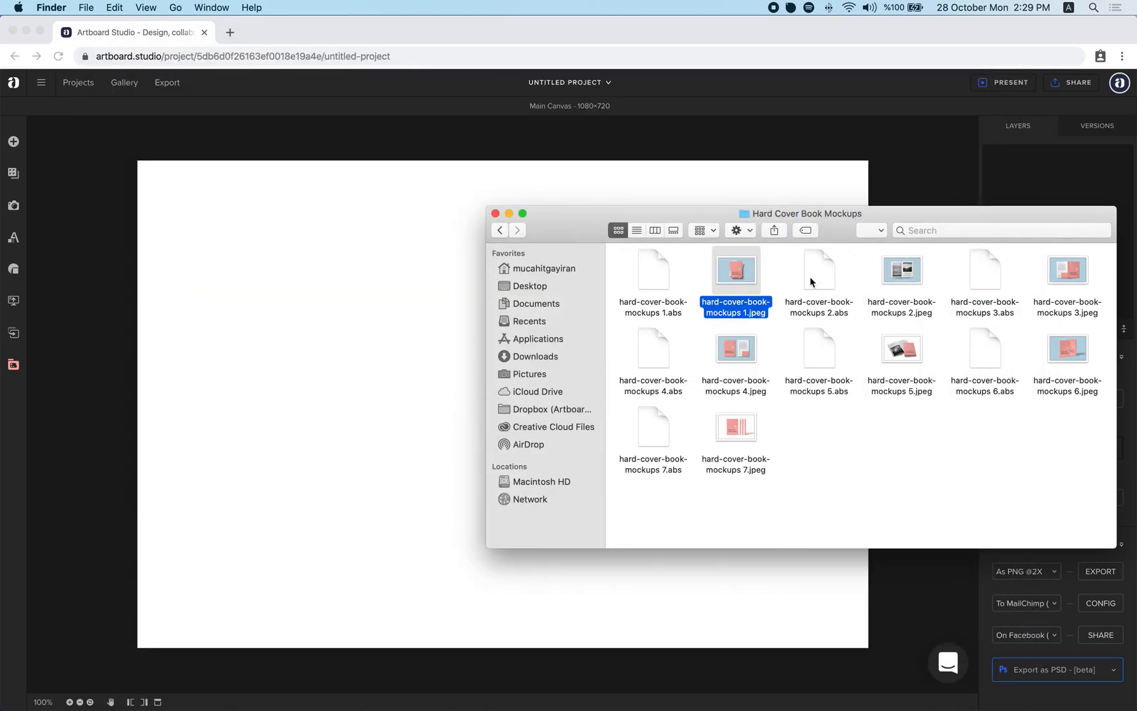
{"action": "left_click", "coordinate": [651, 272]}
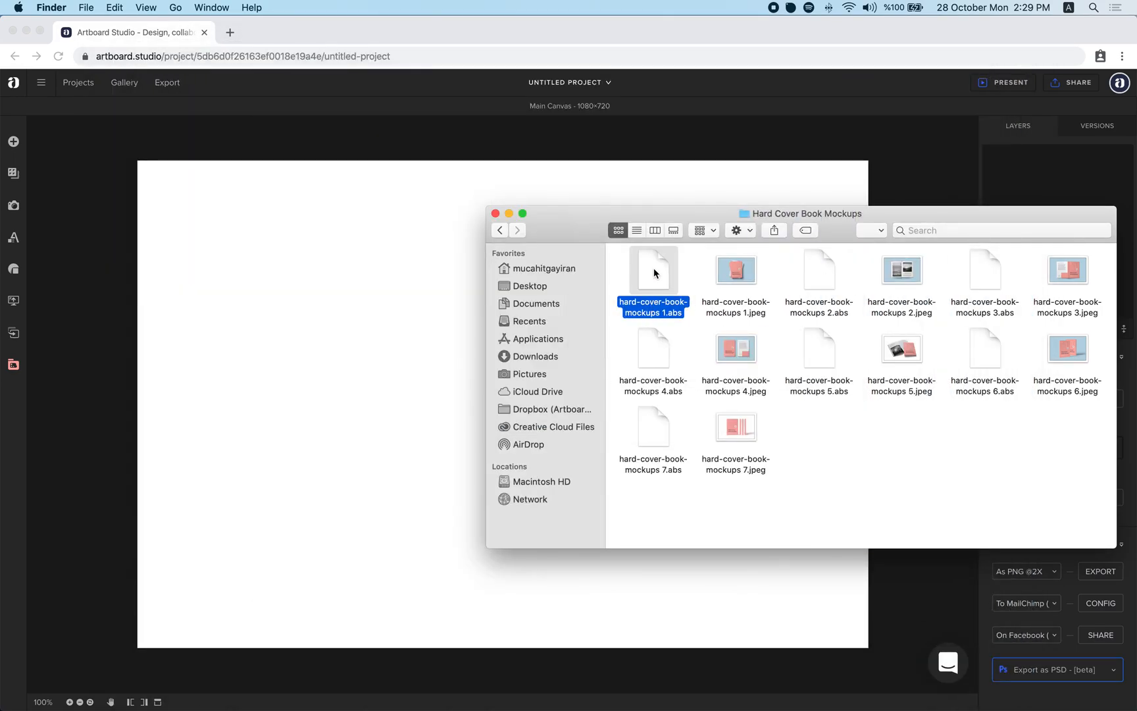
{"action": "left_click_drag", "start_coordinate": [651, 272], "coordinate": [382, 287]}
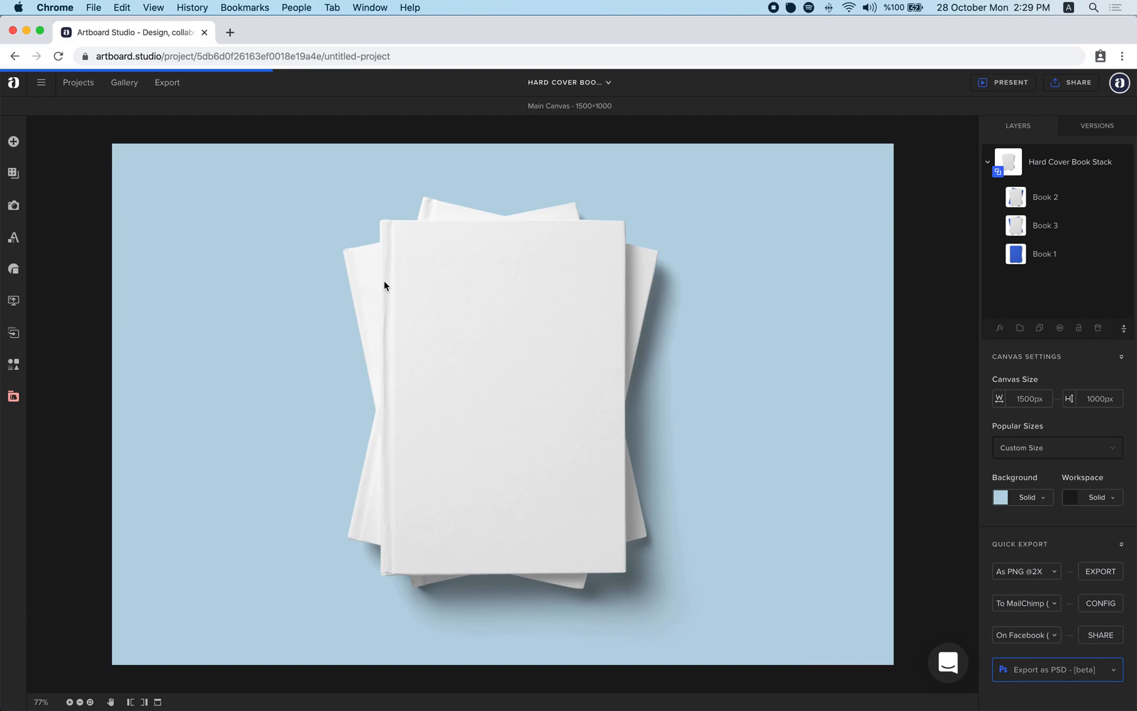
{"action": "mouse_move", "coordinate": [603, 274]}
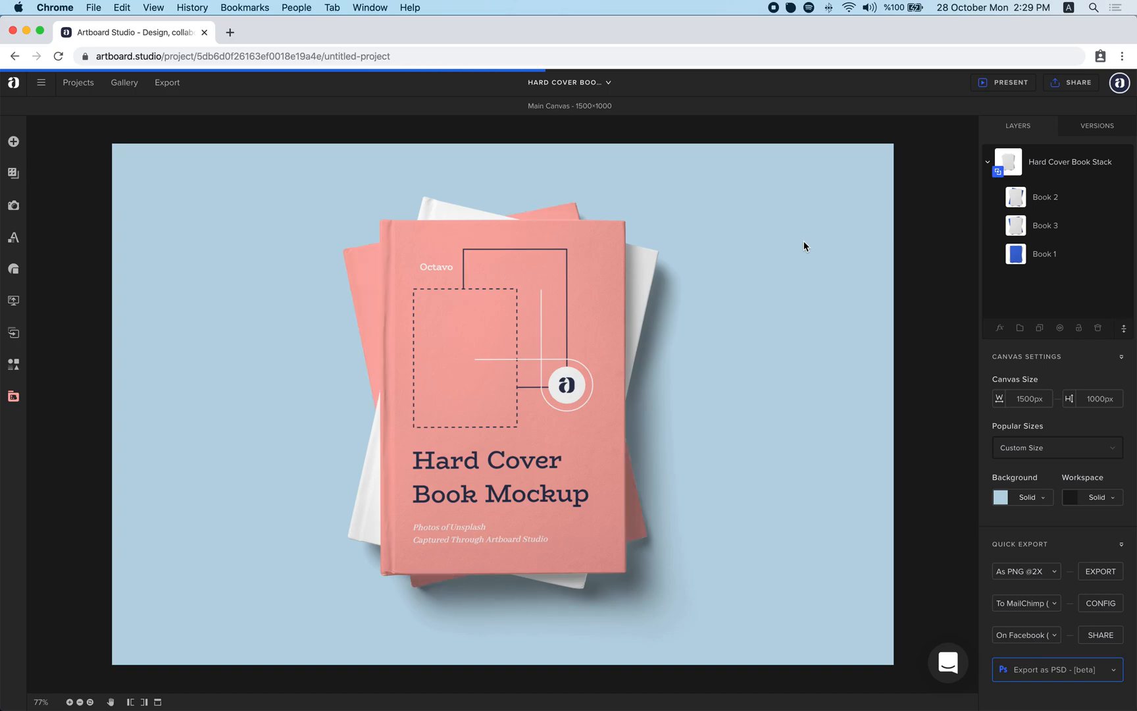
{"action": "mouse_move", "coordinate": [593, 282]}
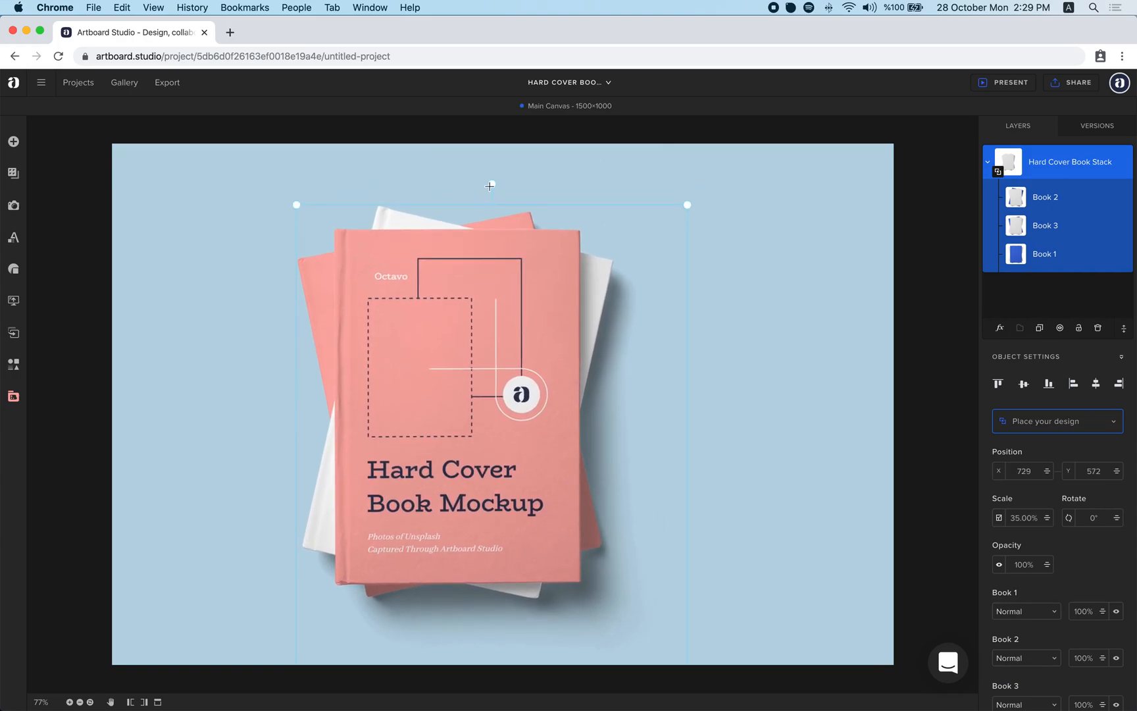
Step: Rotate the book stack group to 3° and scale it down slightly
{"action": "left_click_drag", "start_coordinate": [687, 204], "coordinate": [682, 218]}
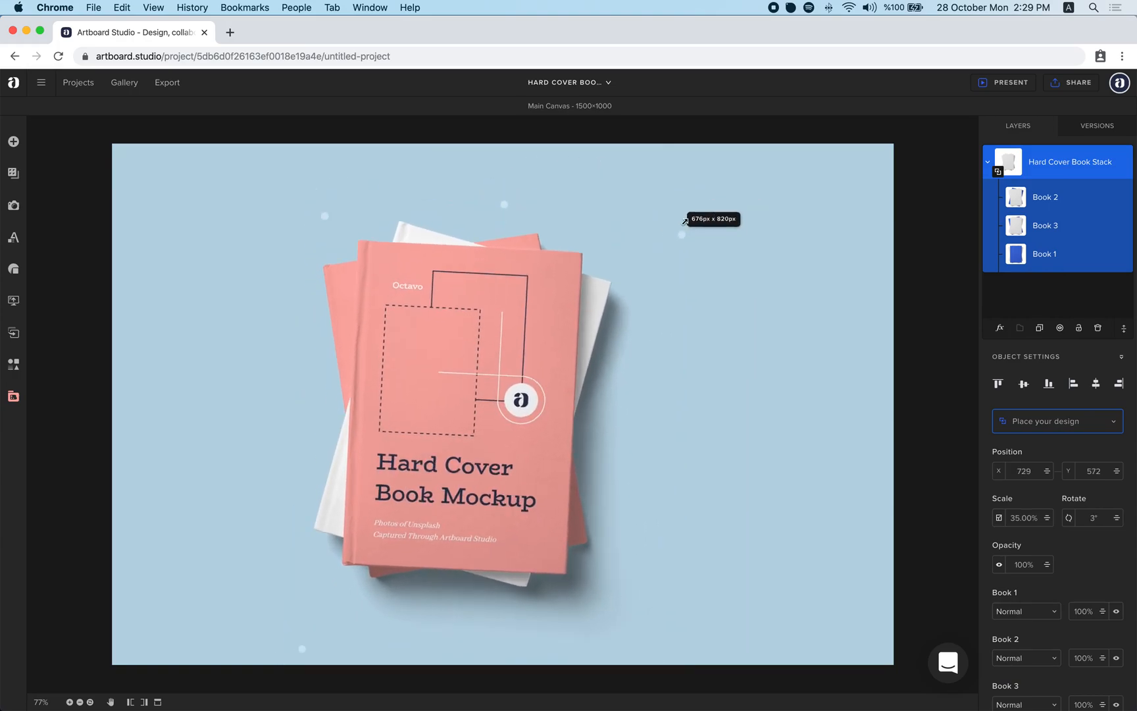
{"action": "left_click_drag", "start_coordinate": [681, 221], "coordinate": [730, 209]}
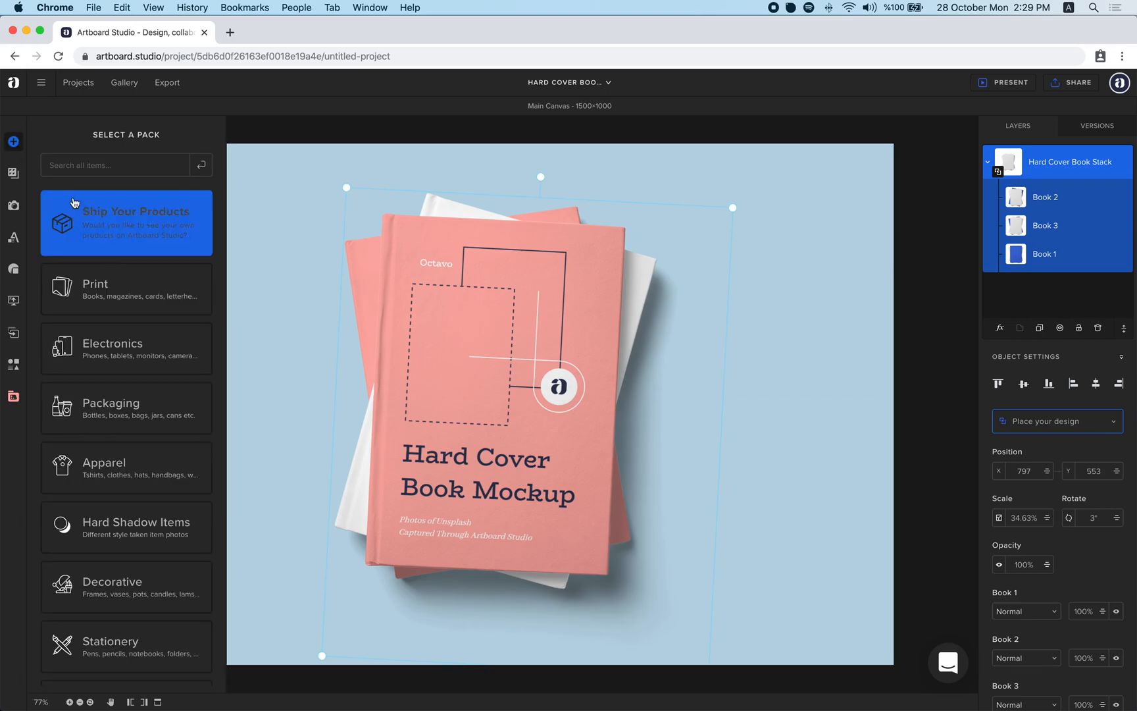
Step: Close the Select a Pack library so the book stack canvas is clear again
{"action": "scroll", "scroll_direction": "down", "scroll_amount": 3}
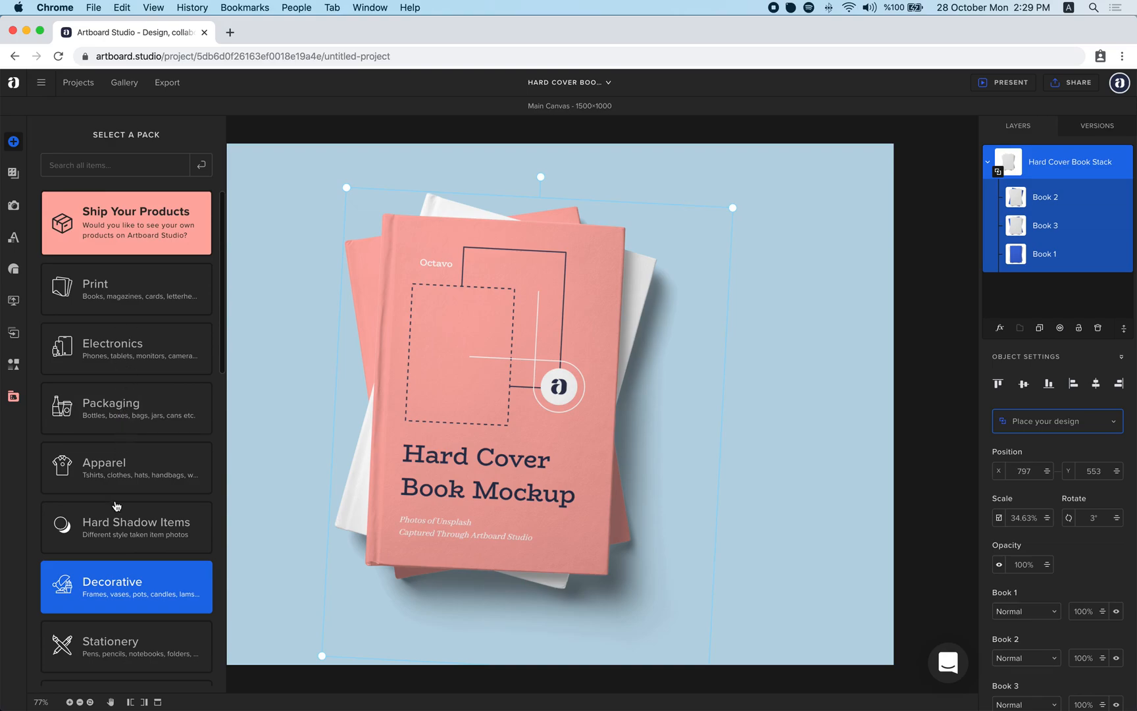
{"action": "left_click", "coordinate": [126, 586]}
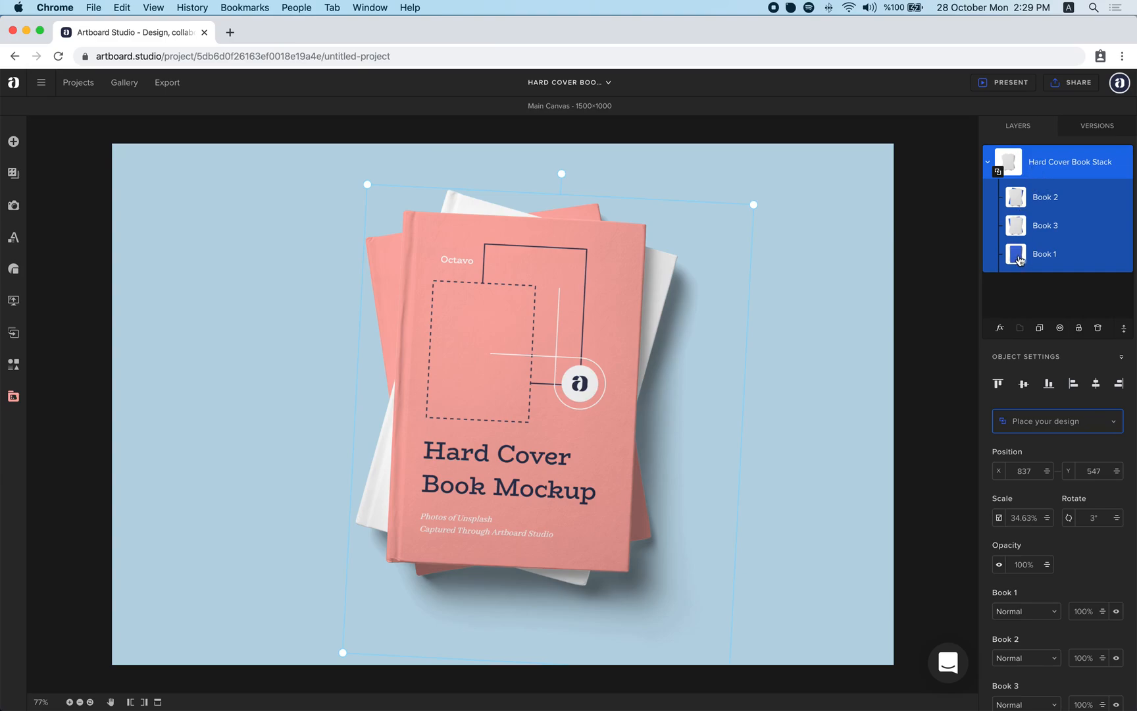
Step: Open the top book's Octavo cover artwork for editing from the stack mockup
{"action": "double_click", "coordinate": [1043, 253]}
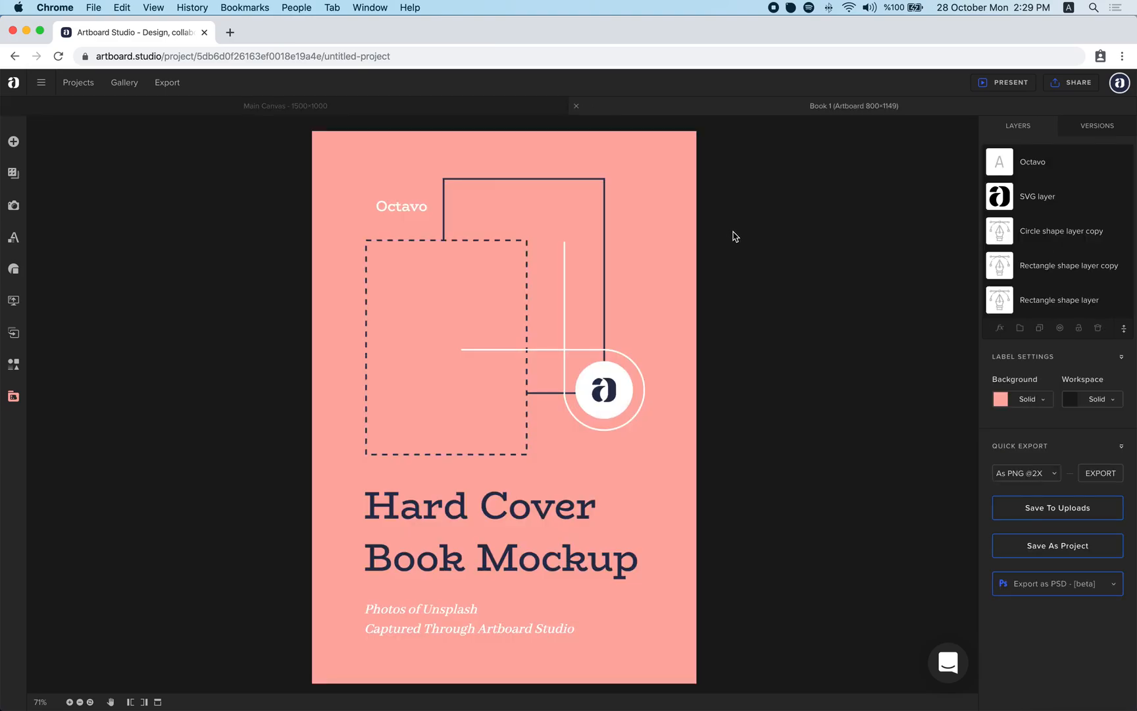
{"action": "mouse_move", "coordinate": [629, 161]}
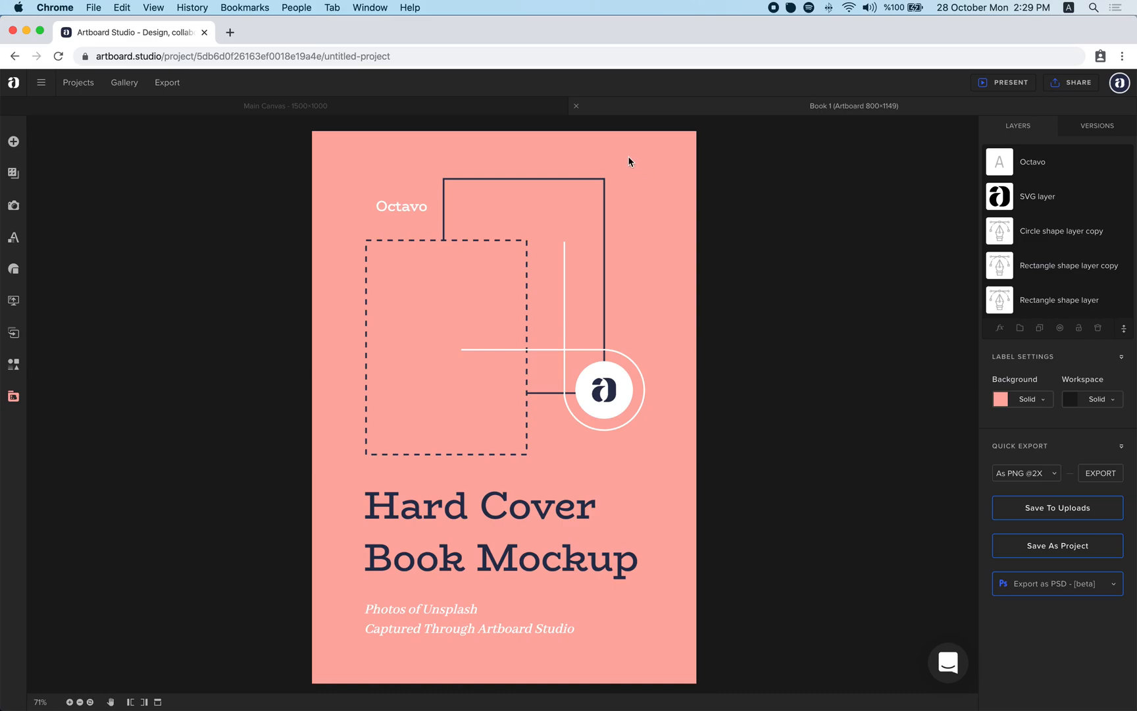
{"action": "mouse_move", "coordinate": [593, 120]}
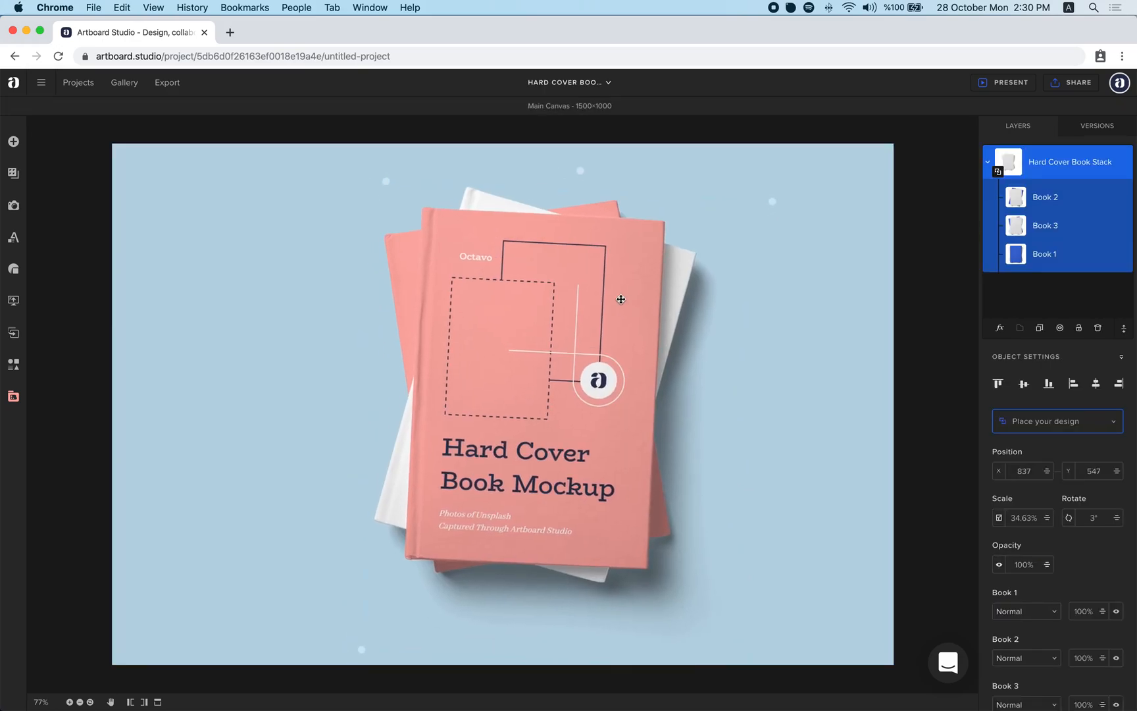
Step: Dismiss the Place your design book list and open the Book 1 cover artboard
{"action": "left_click", "coordinate": [1055, 421]}
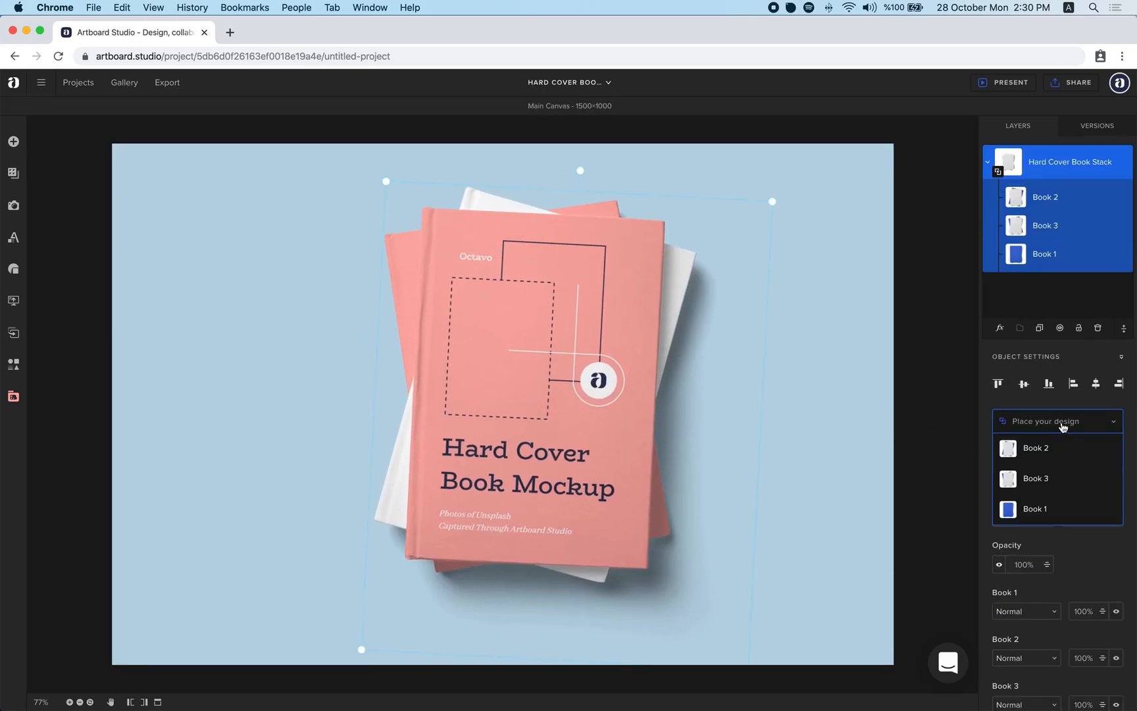
{"action": "left_click", "coordinate": [1055, 421]}
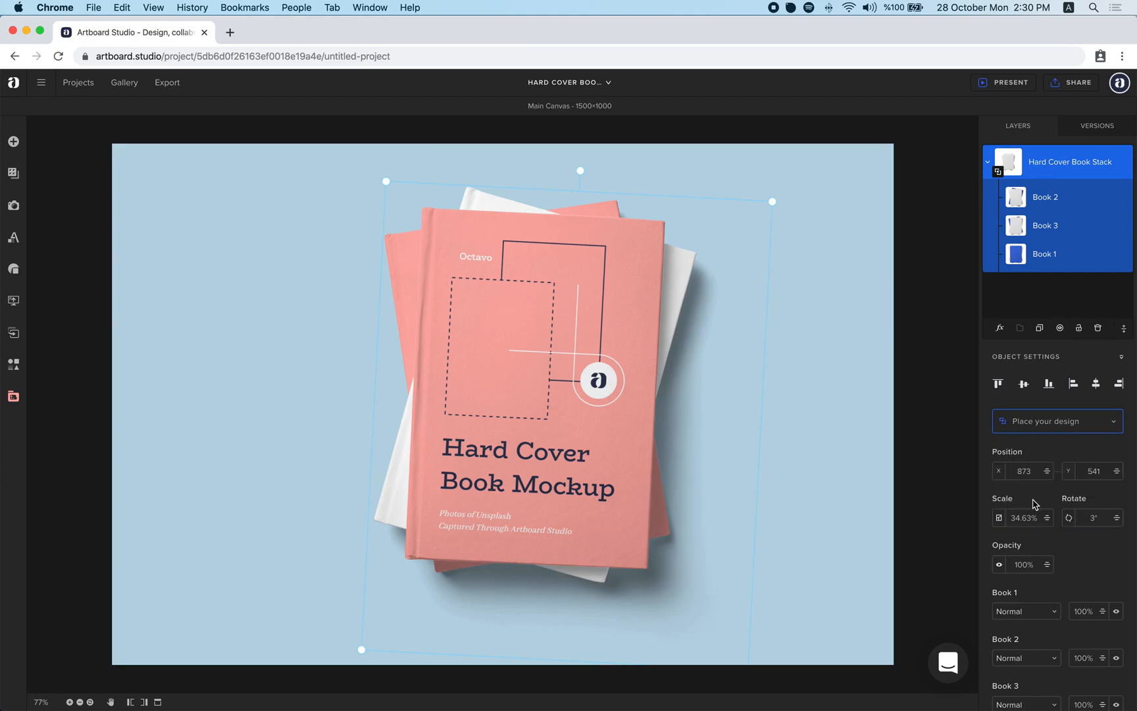
{"action": "double_click", "coordinate": [1043, 254]}
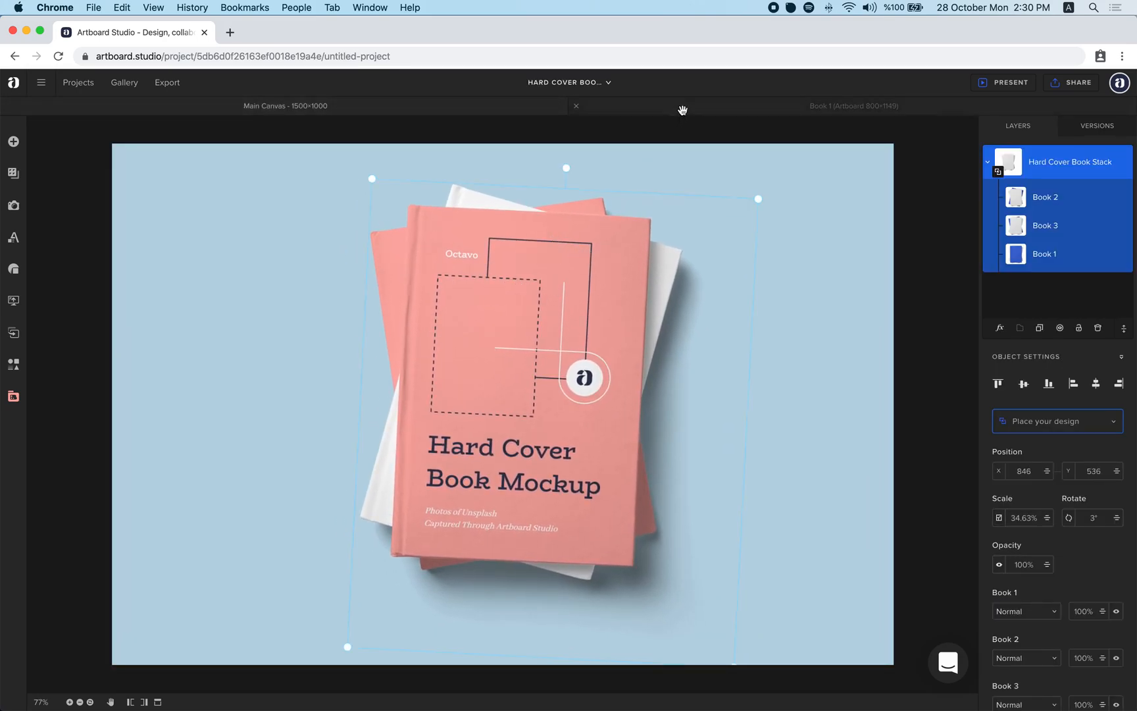
Step: Detach the Book 1 artboard into a floating window beside the mockup
{"action": "left_click", "coordinate": [854, 106]}
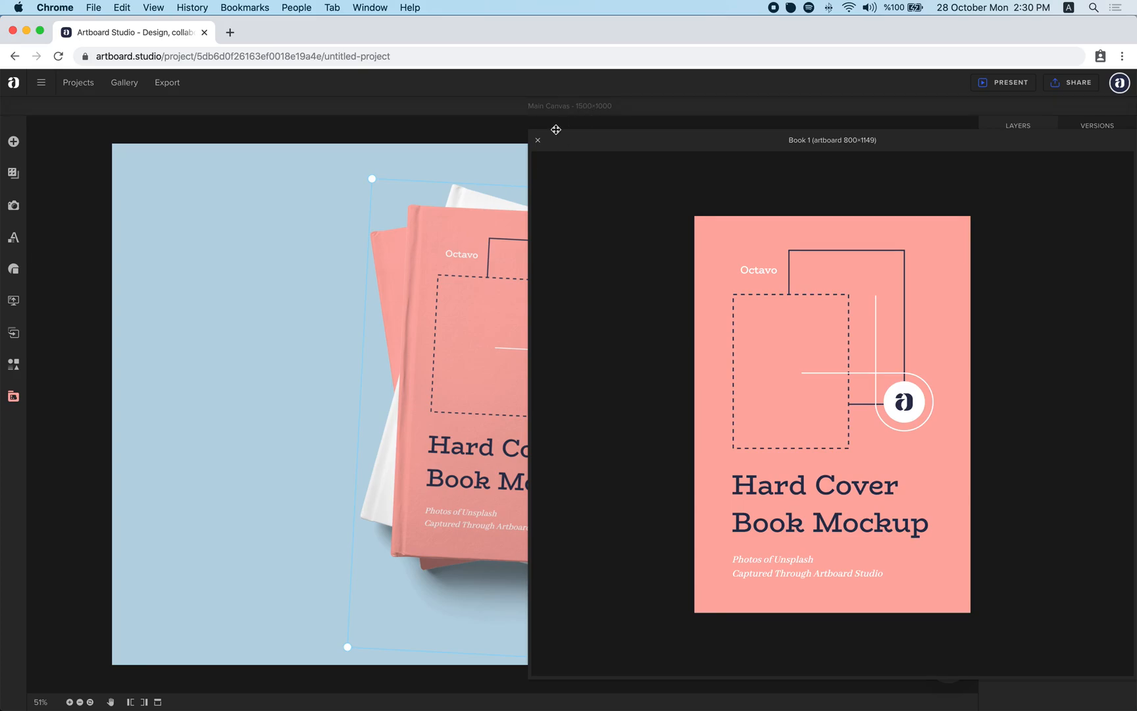
{"action": "left_click_drag", "start_coordinate": [556, 130], "coordinate": [672, 203]}
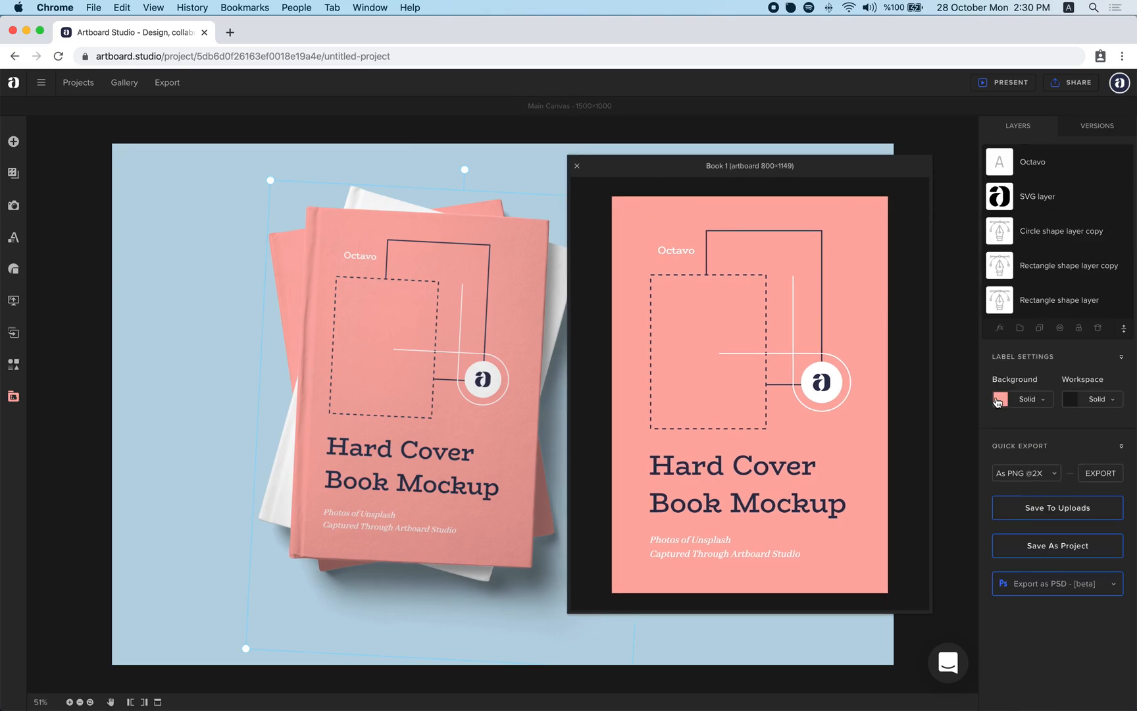
Step: Change the Book 1 cover background to blue in Label Settings
{"action": "left_click", "coordinate": [998, 399]}
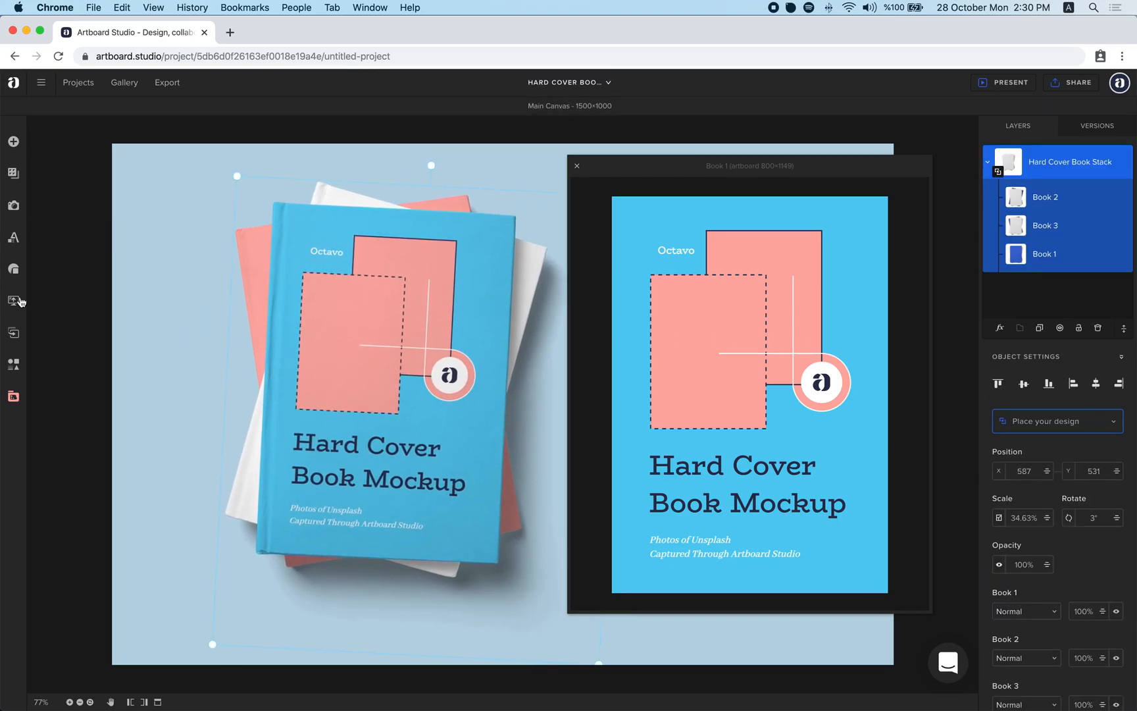
{"action": "mouse_move", "coordinate": [13, 237]}
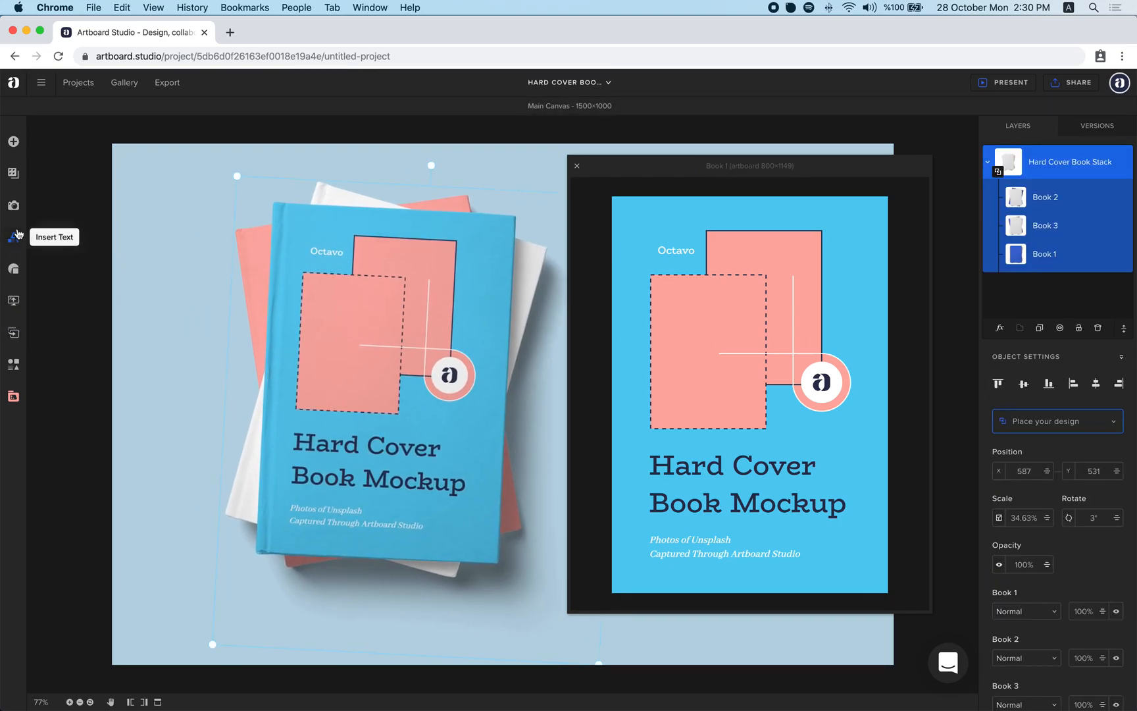
Step: Add the glass building photo as an image layer, then a new placeholder text layer
{"action": "left_click", "coordinate": [13, 205]}
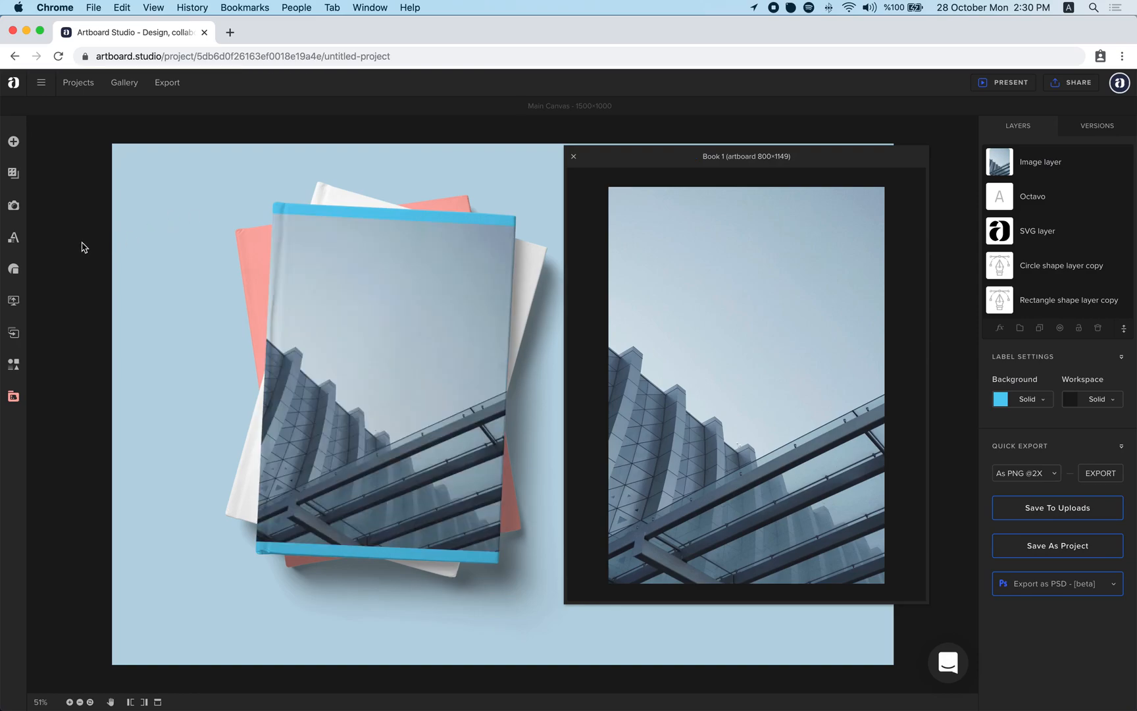
{"action": "mouse_move", "coordinate": [13, 237]}
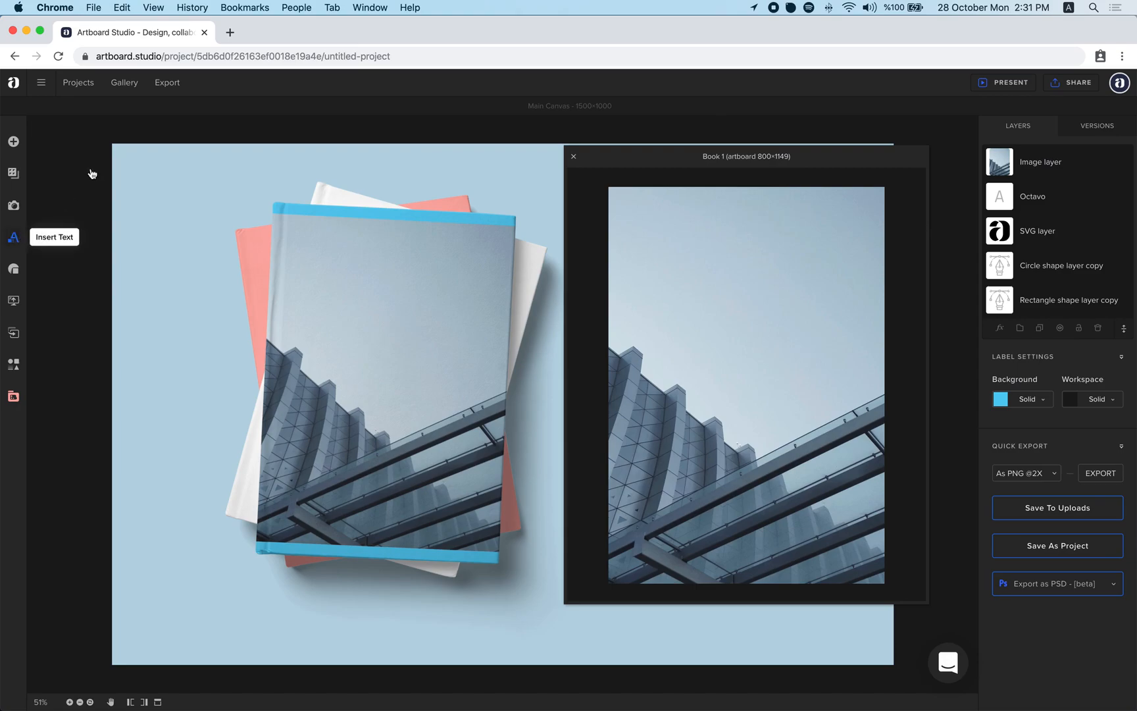
{"action": "left_click", "coordinate": [13, 237]}
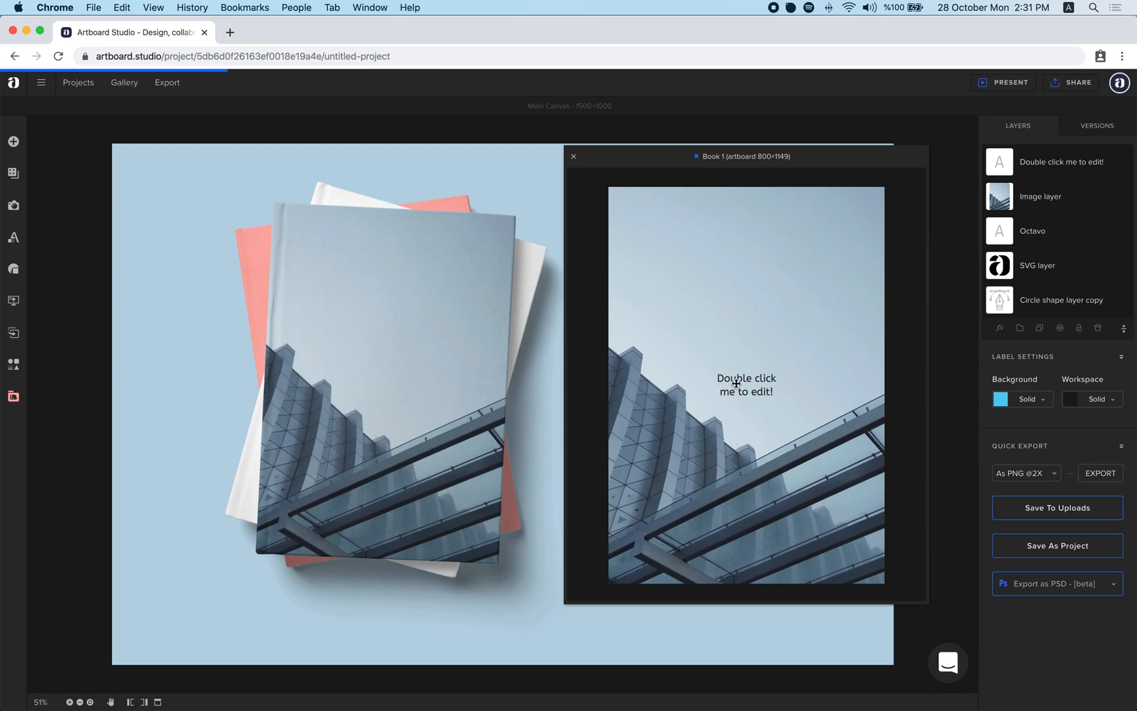
Step: Replace the placeholder with 'YOUR DESIGN HERE' lettering and dock the cover artboard back as a tab
{"action": "left_click", "coordinate": [745, 384]}
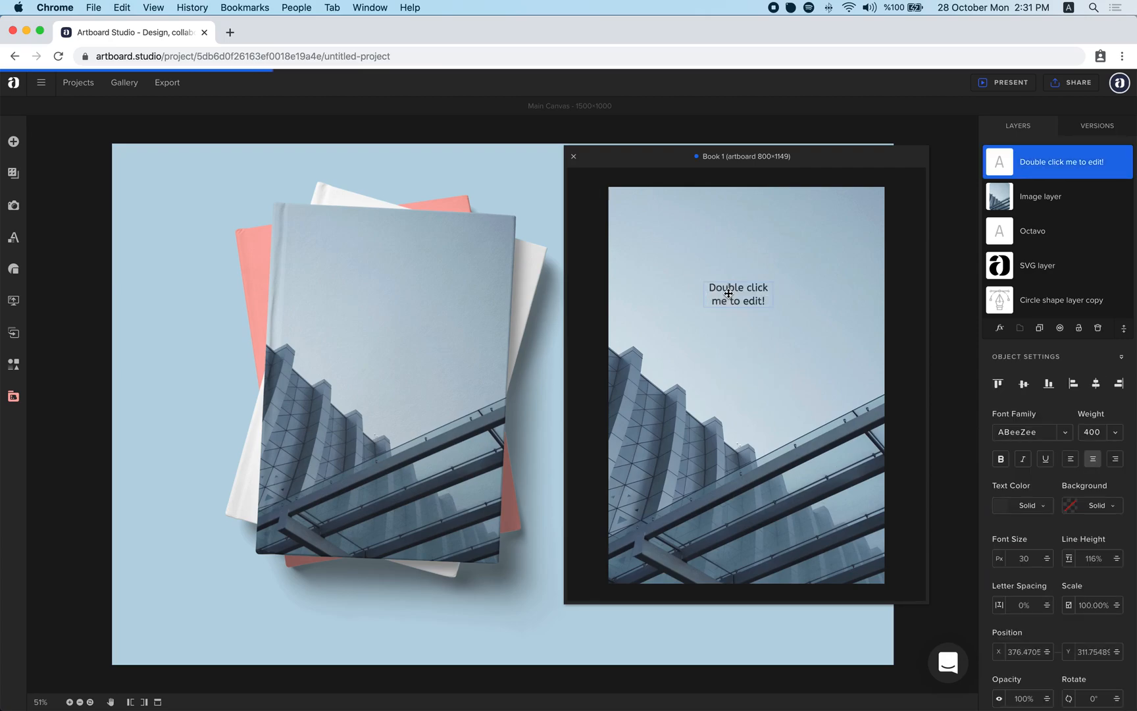
{"action": "double_click", "coordinate": [723, 287]}
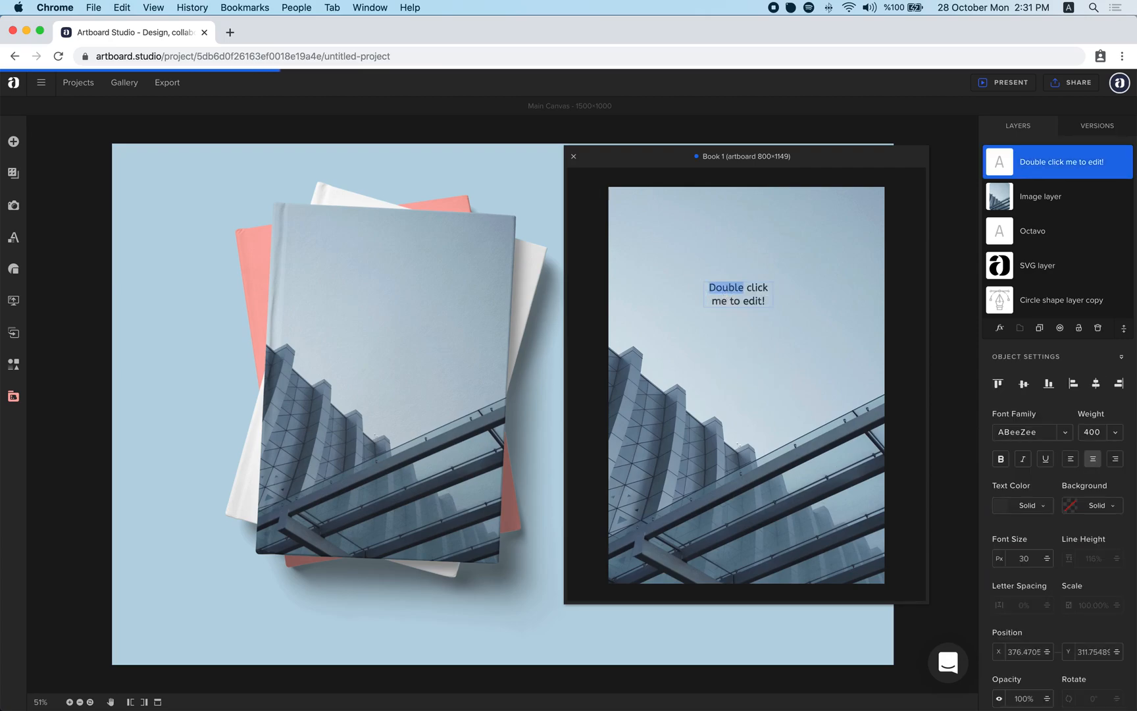
{"action": "type", "text": "YOUR DESIGN"}
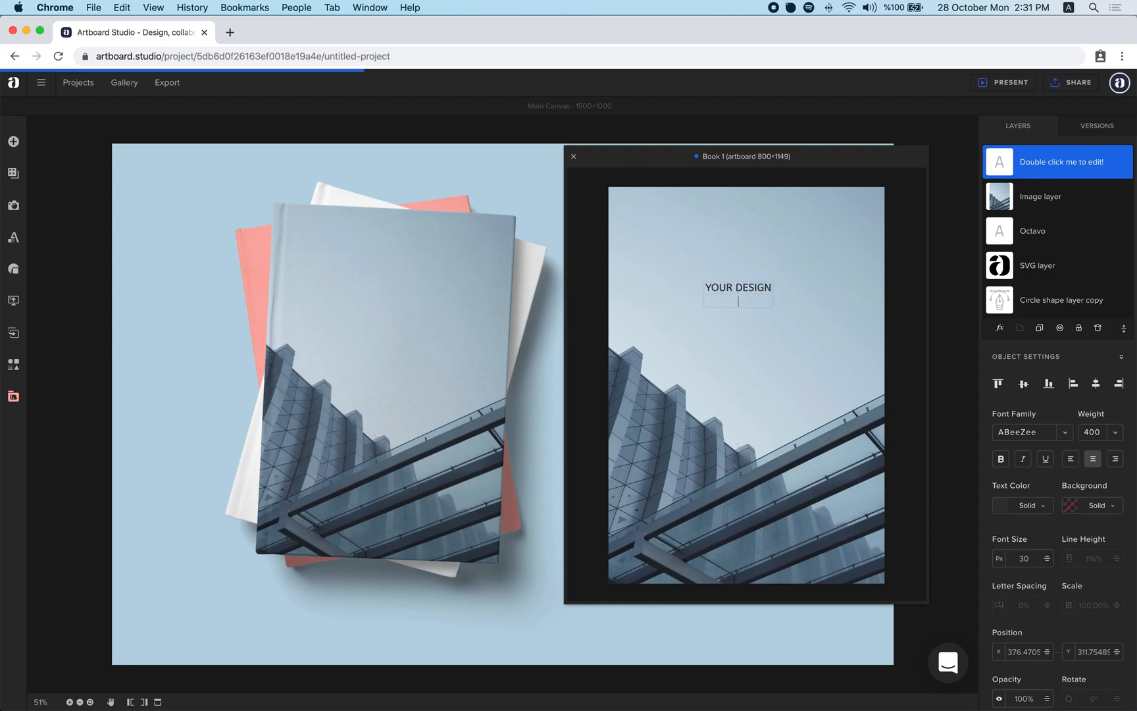
{"action": "type", "text": "HERE"}
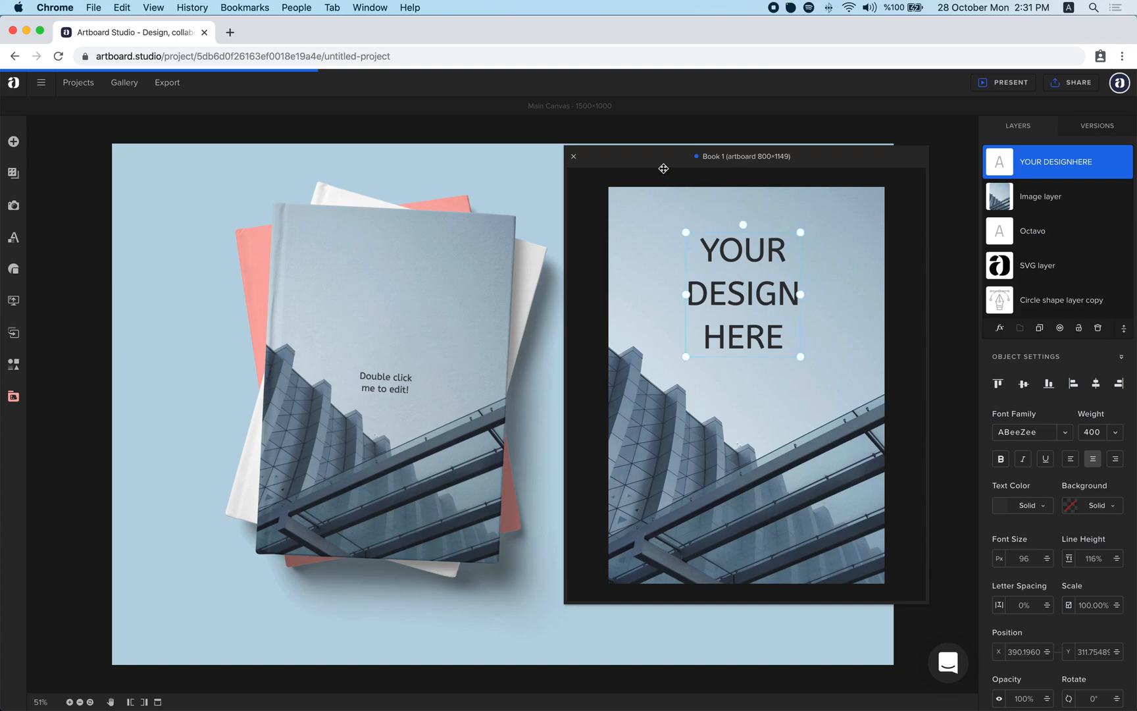
{"action": "left_click_drag", "start_coordinate": [661, 155], "coordinate": [675, 109]}
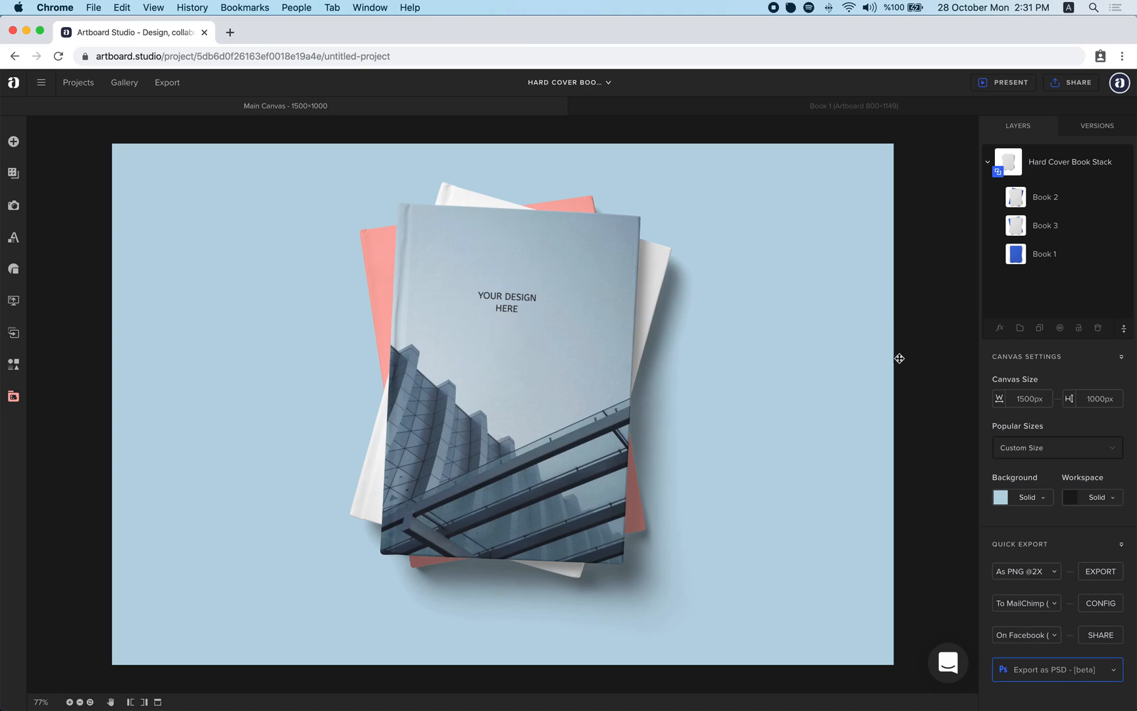
{"action": "mouse_move", "coordinate": [1011, 553]}
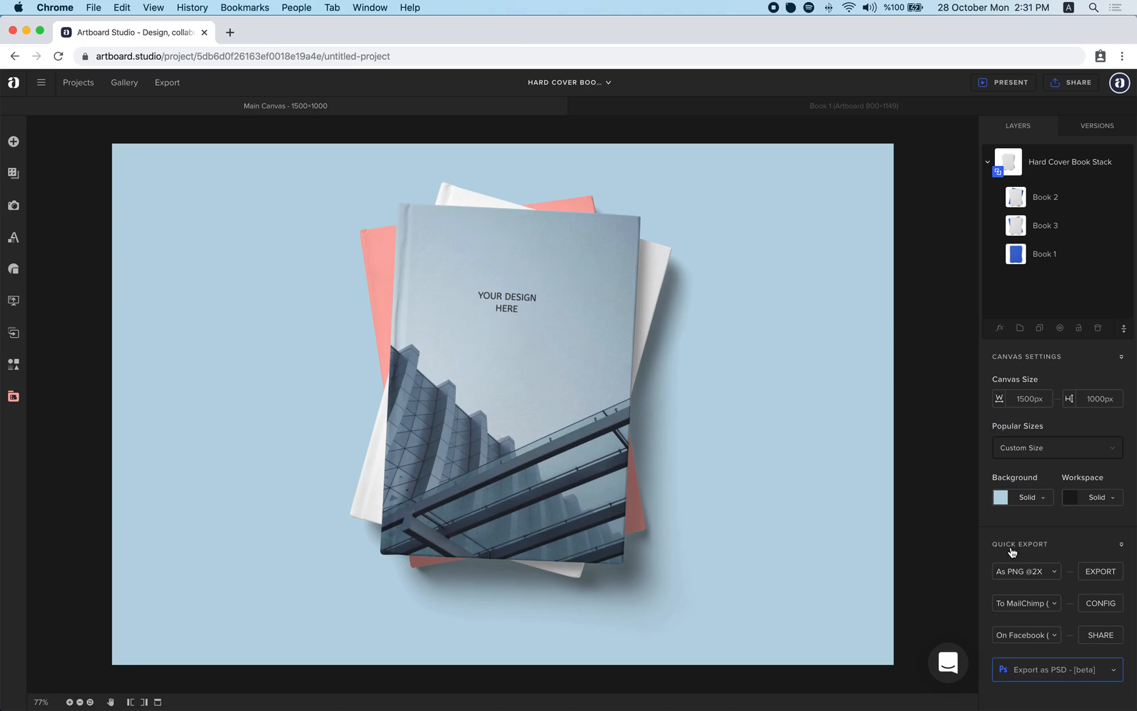
{"action": "mouse_move", "coordinate": [936, 615]}
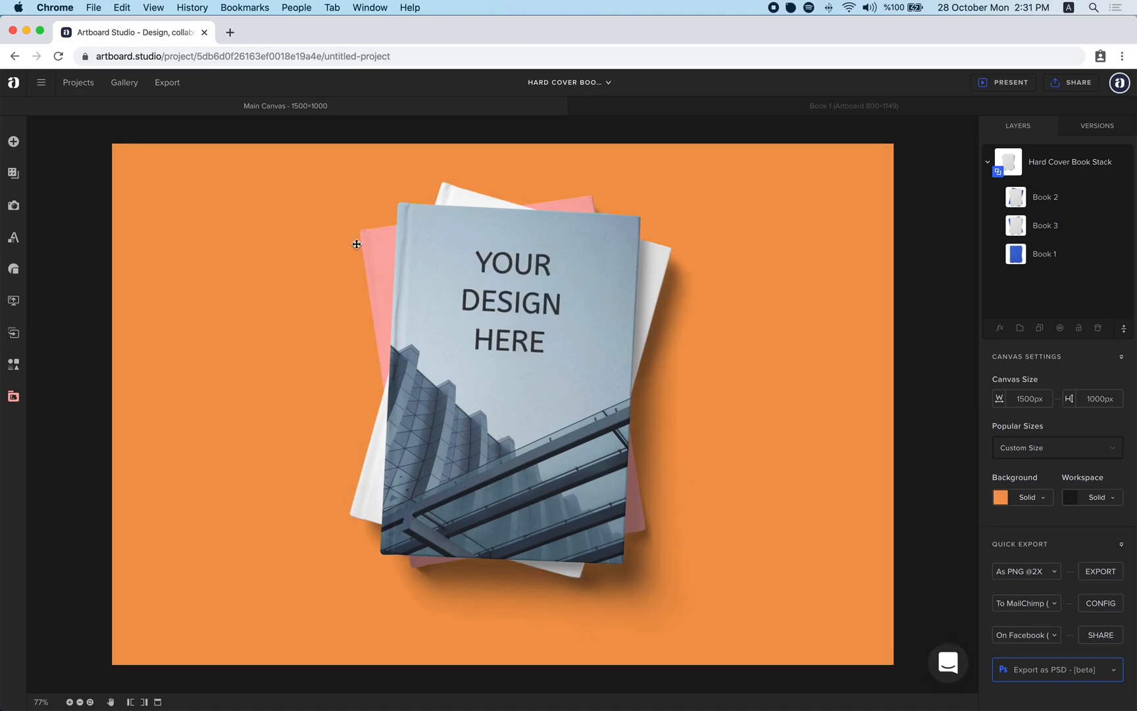
Step: Place a wood texture behind the book stack and nudge the stack up and left
{"action": "left_click", "coordinate": [12, 173]}
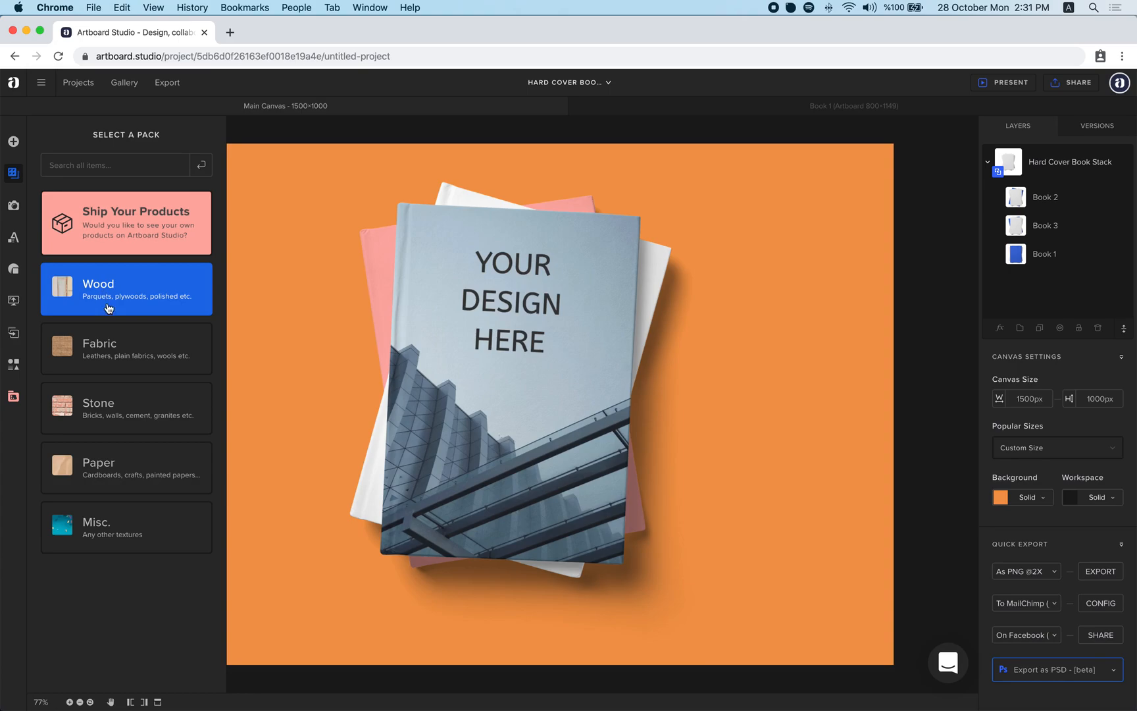
{"action": "mouse_move", "coordinate": [13, 172]}
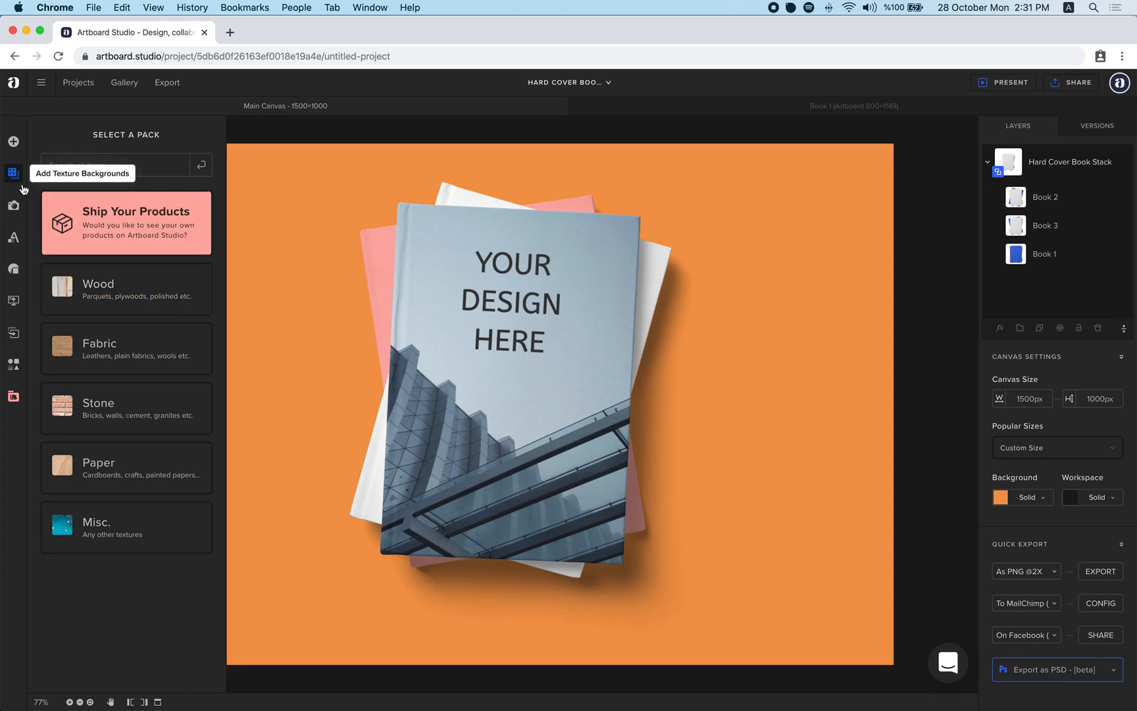
{"action": "left_click", "coordinate": [125, 288]}
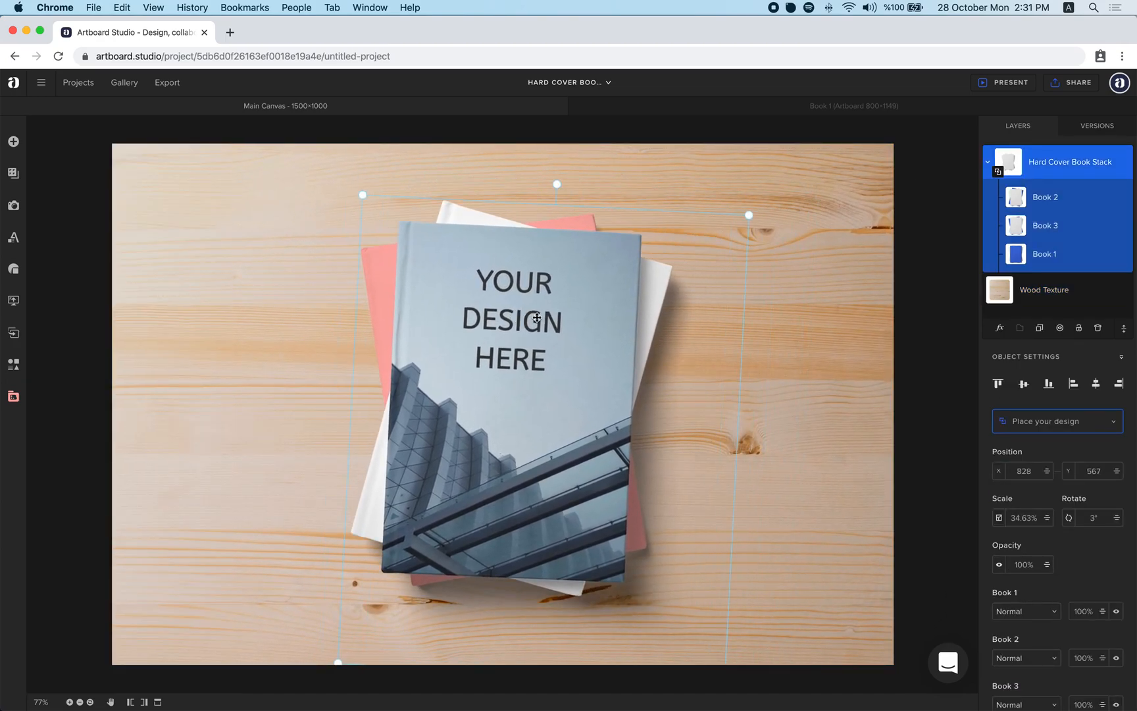
{"action": "left_click_drag", "start_coordinate": [535, 318], "coordinate": [614, 339]}
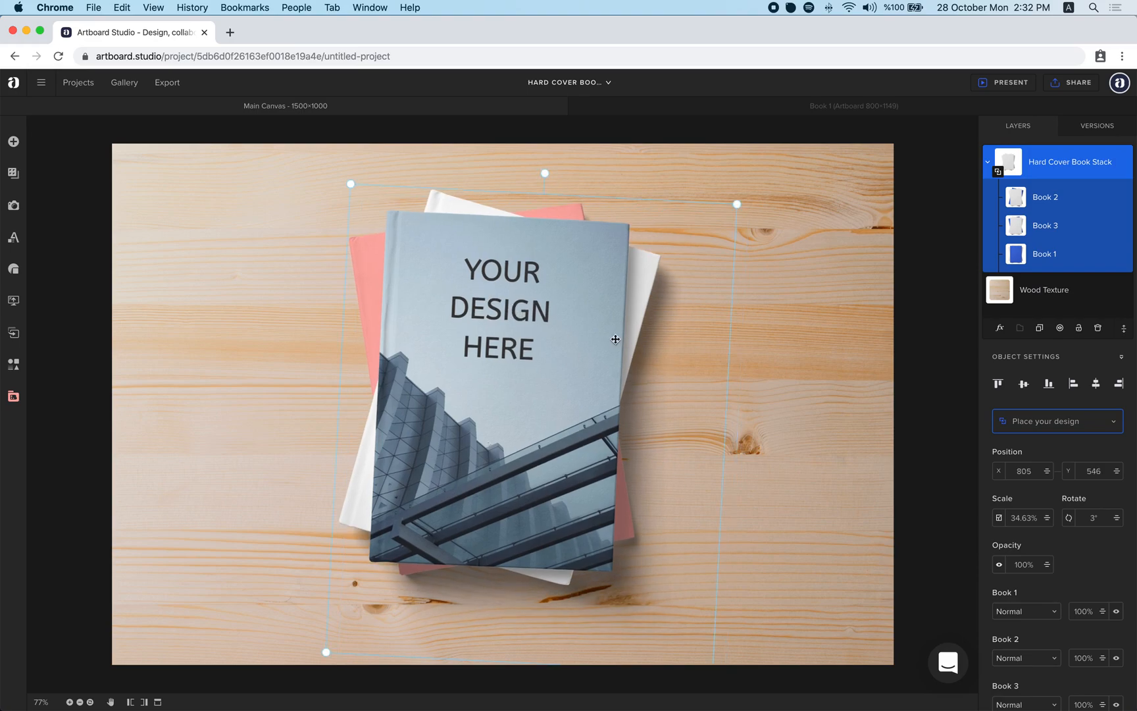
{"action": "left_click", "coordinate": [1055, 422]}
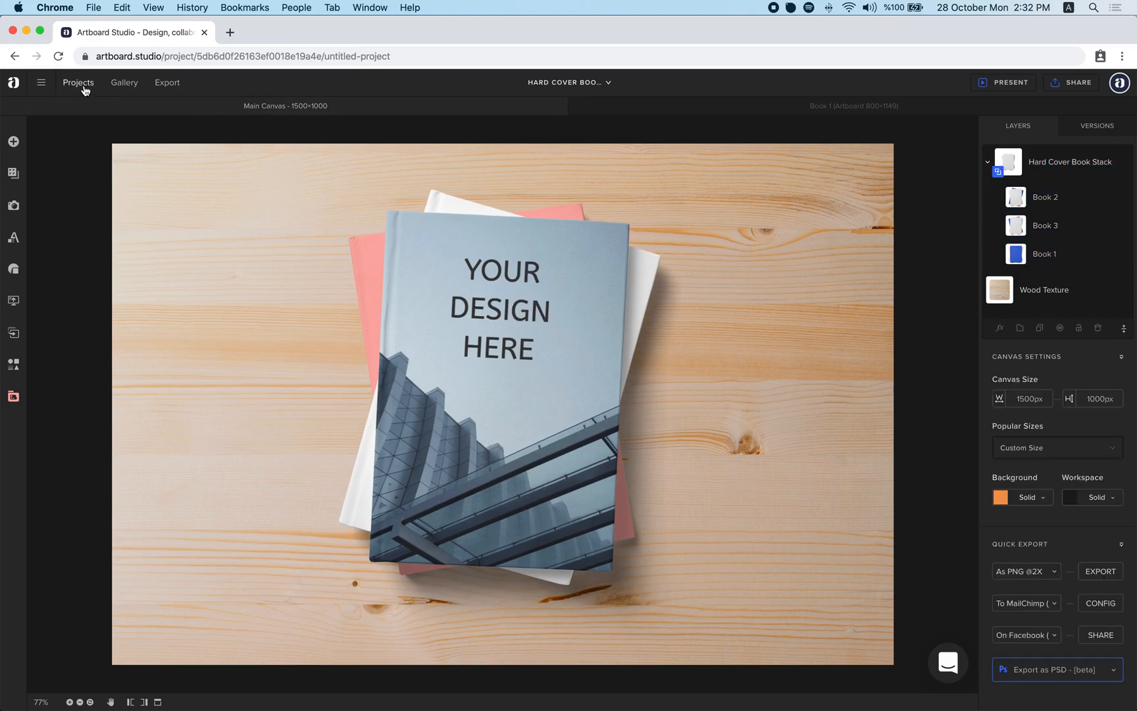
Step: Create a new blank project and import the hard cover book mockup .abs file
{"action": "left_click", "coordinate": [78, 82]}
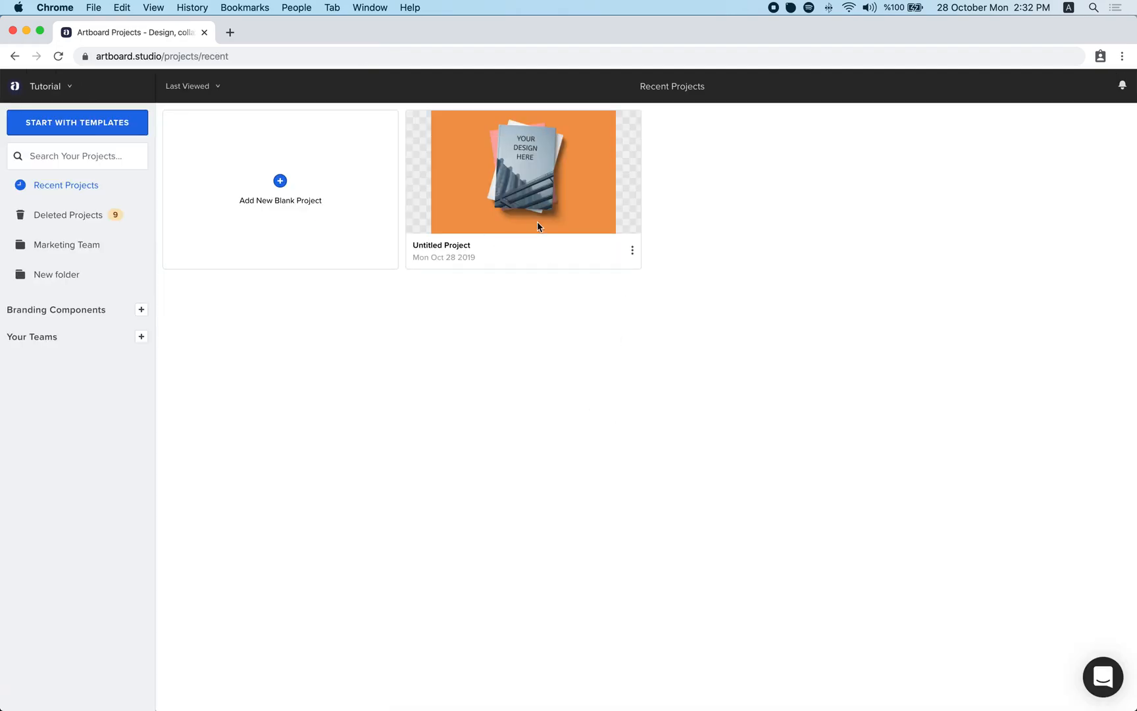
{"action": "mouse_move", "coordinate": [555, 190]}
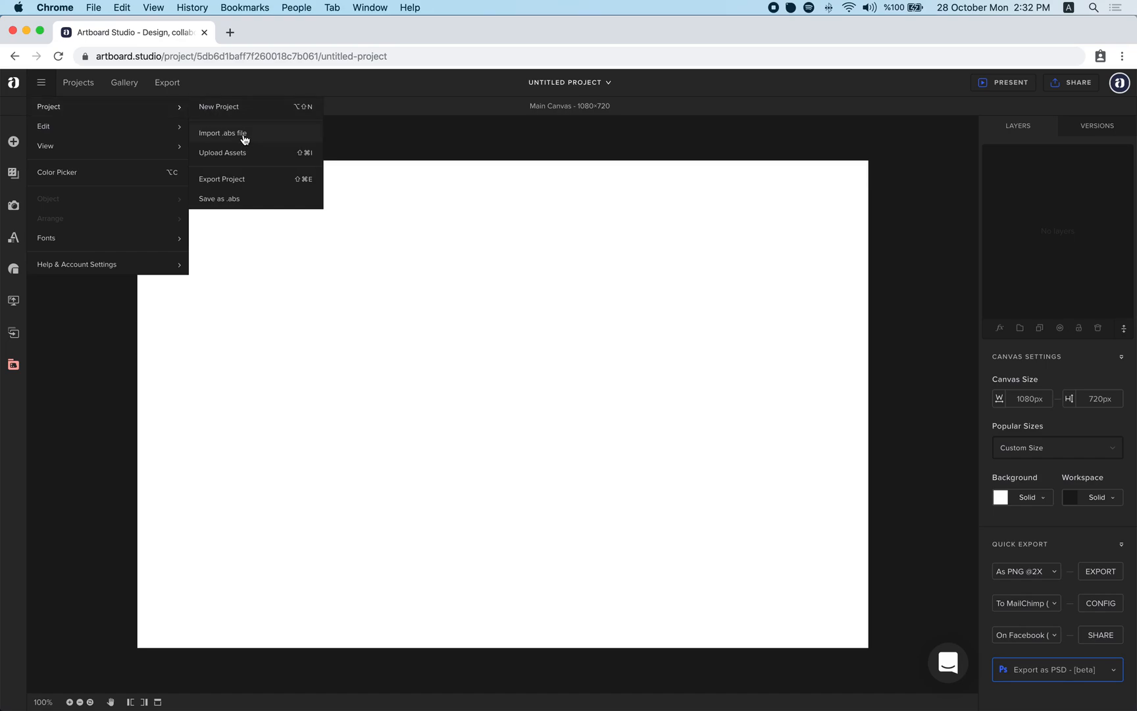
{"action": "left_click", "coordinate": [222, 133]}
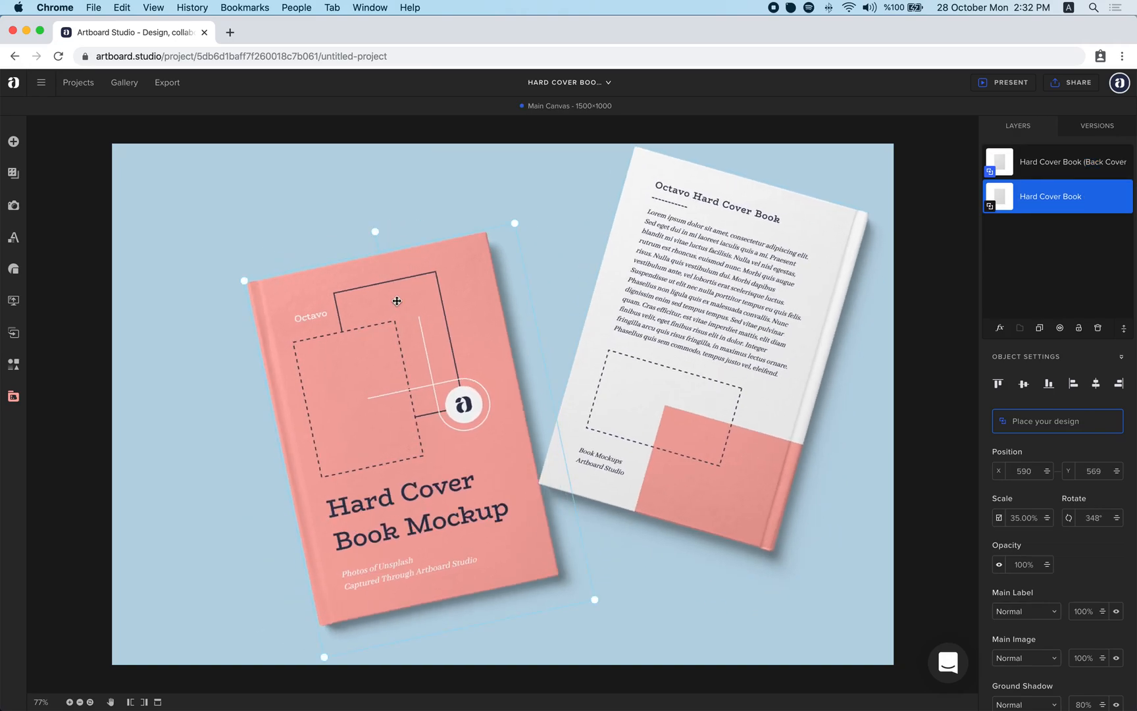
Step: Add the Decorative succulent, layer the front book above the back cover and move it below the succulent
{"action": "left_click", "coordinate": [13, 141]}
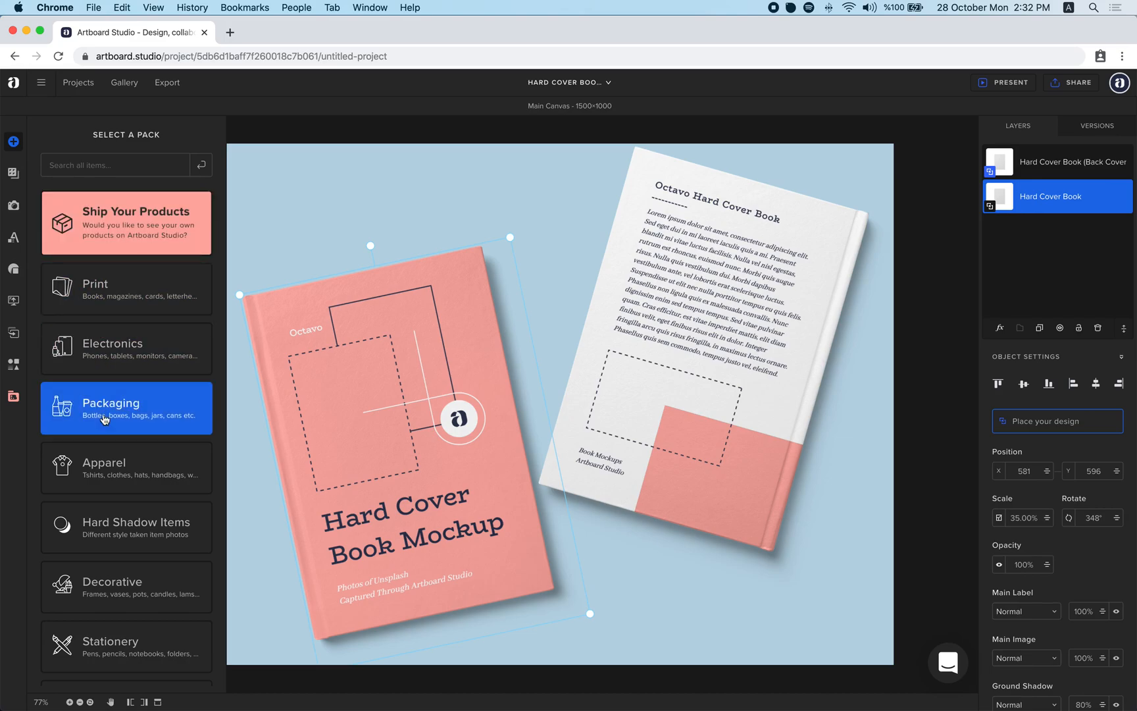
{"action": "left_click", "coordinate": [127, 587]}
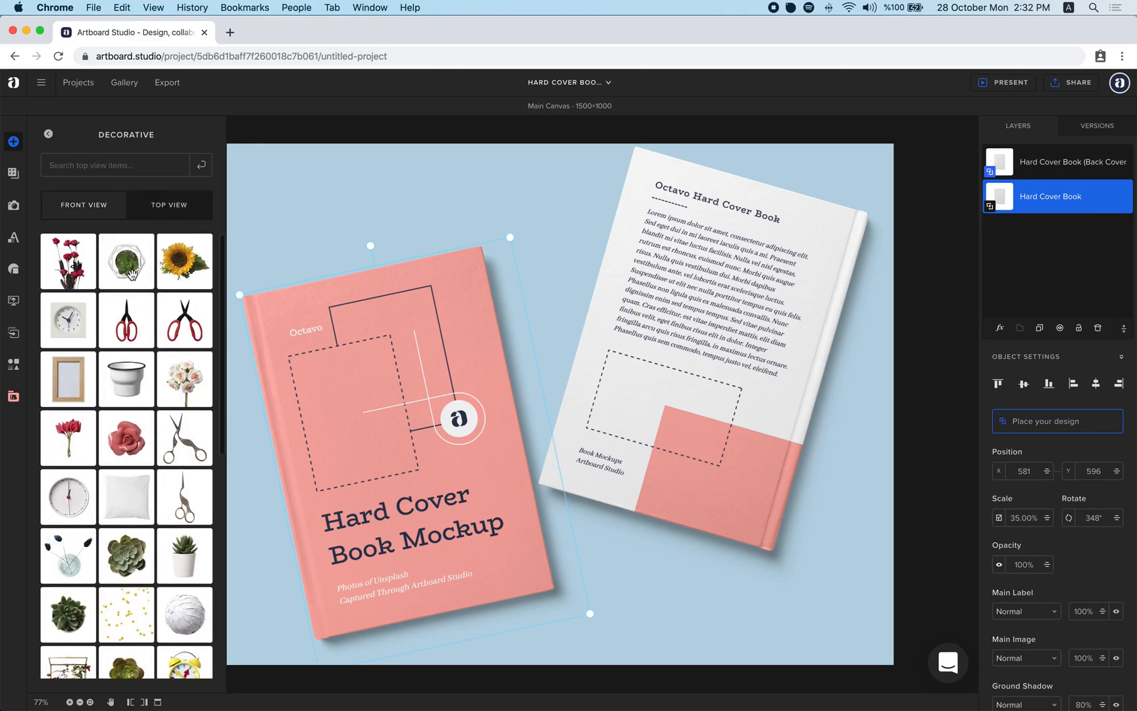
{"action": "left_click", "coordinate": [125, 261]}
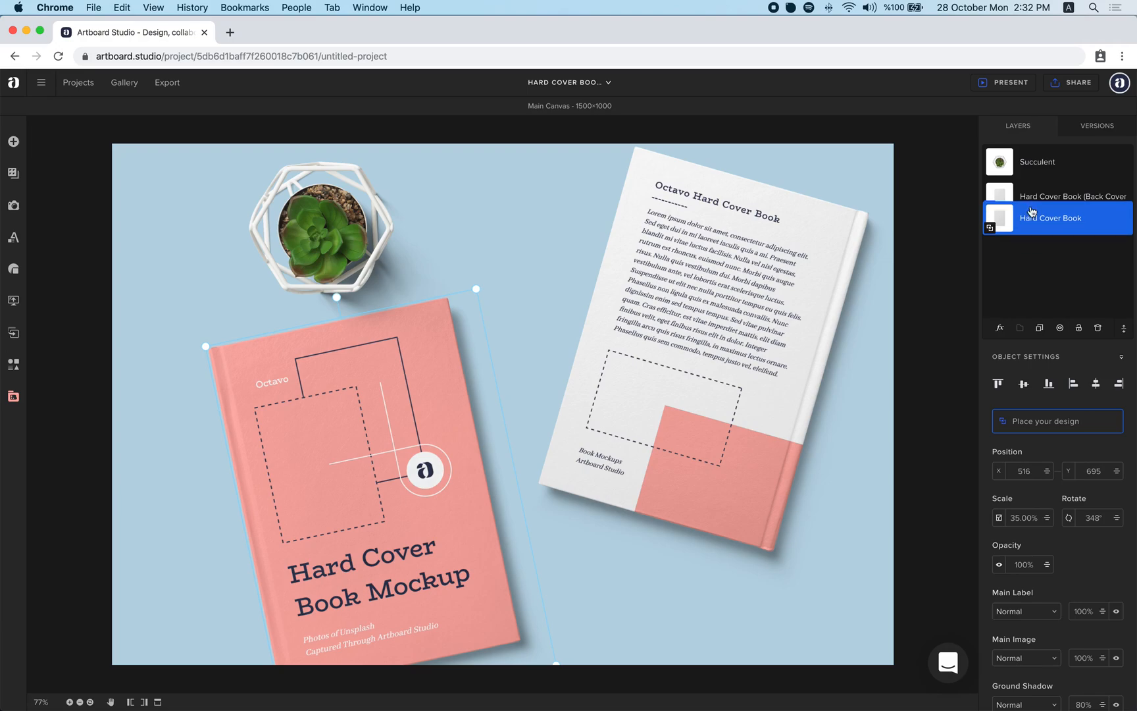
{"action": "left_click_drag", "start_coordinate": [1050, 217], "coordinate": [1050, 160]}
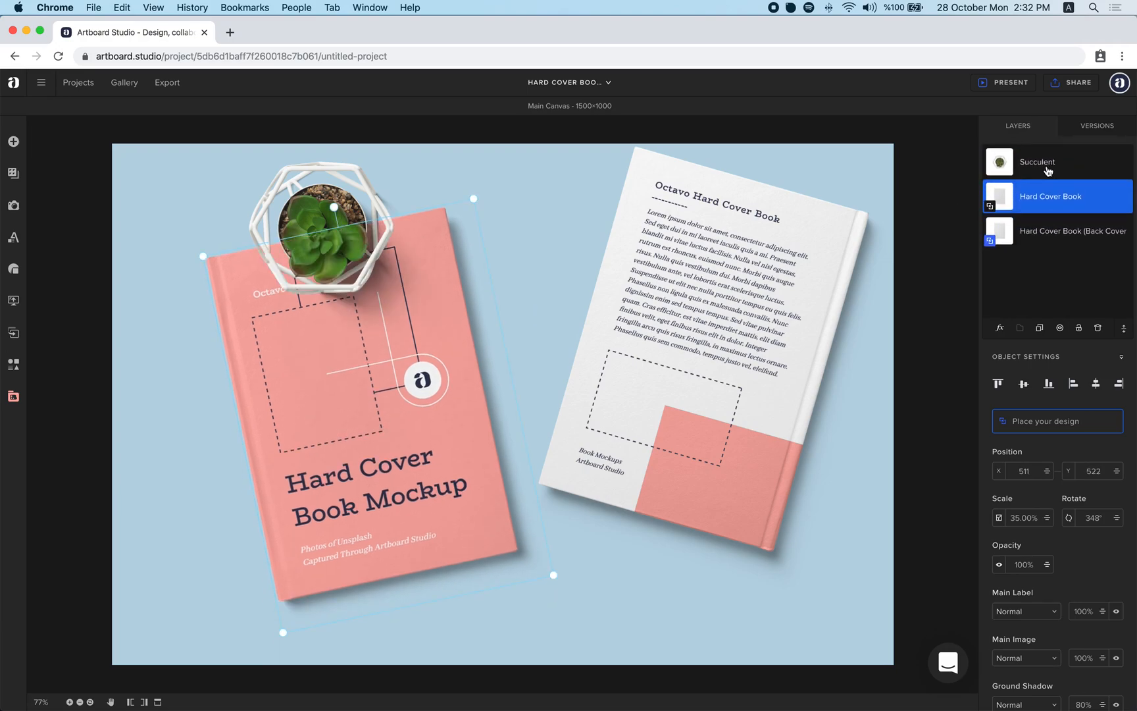
{"action": "left_click_drag", "start_coordinate": [363, 363], "coordinate": [361, 400]}
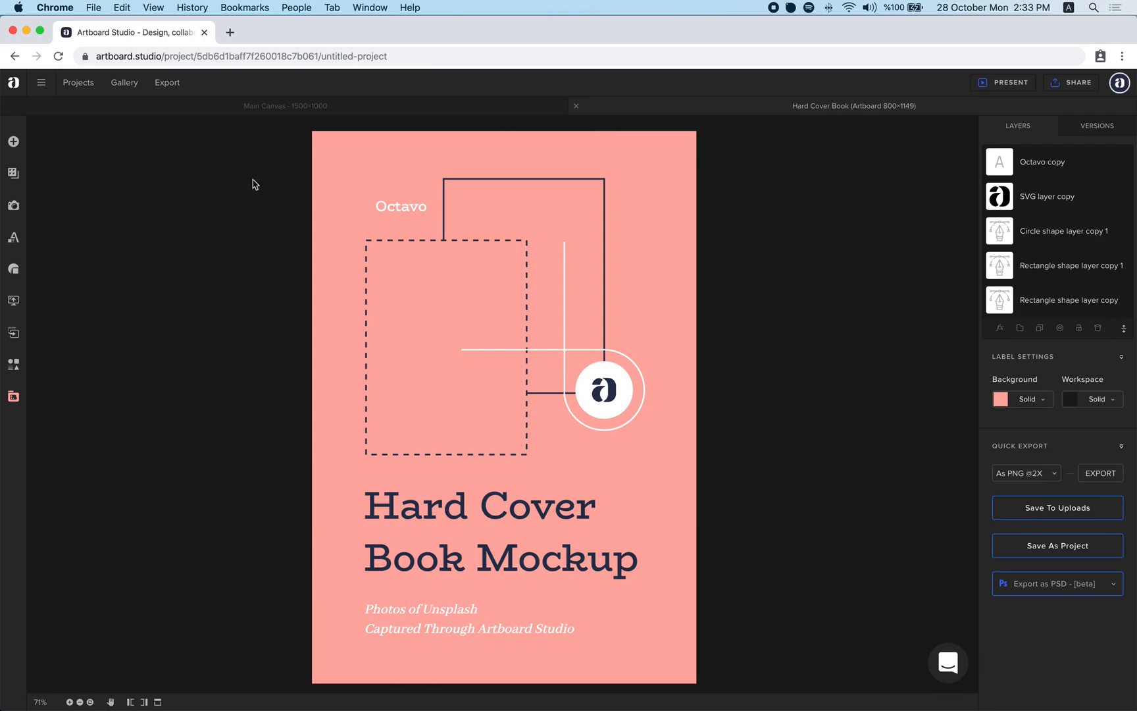
Step: Place the starry sky image on the cover label, browse Stock Photos and Uploads, cancel the file chooser
{"action": "left_click", "coordinate": [14, 206]}
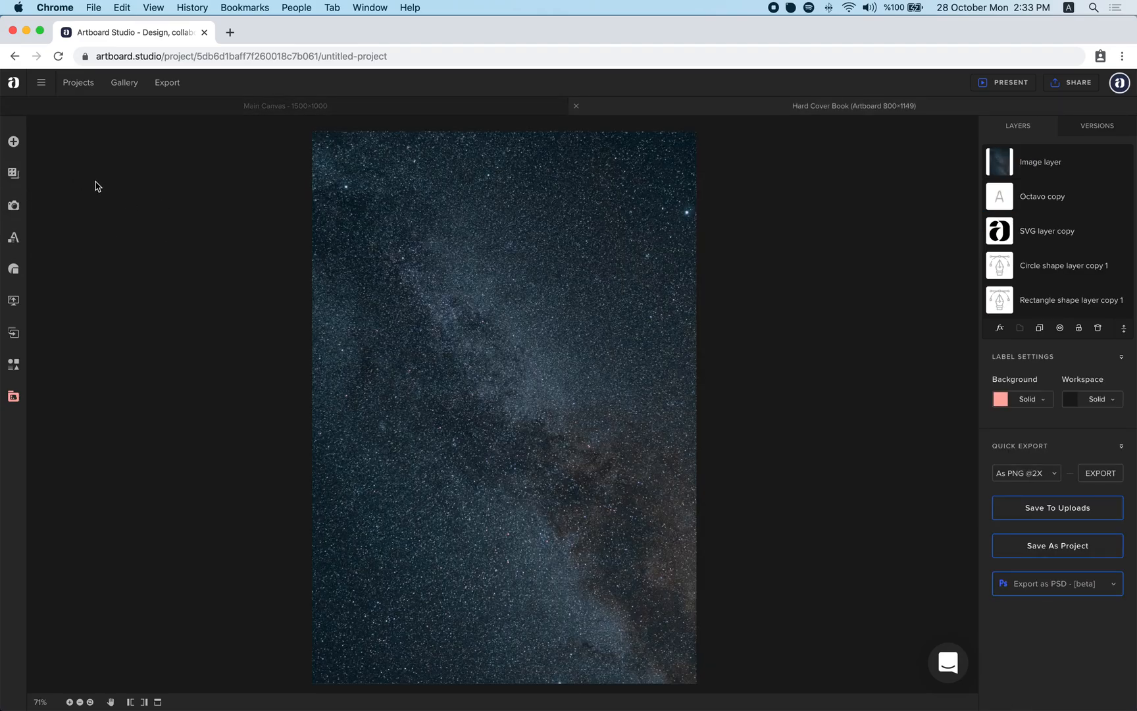
{"action": "left_click", "coordinate": [13, 205]}
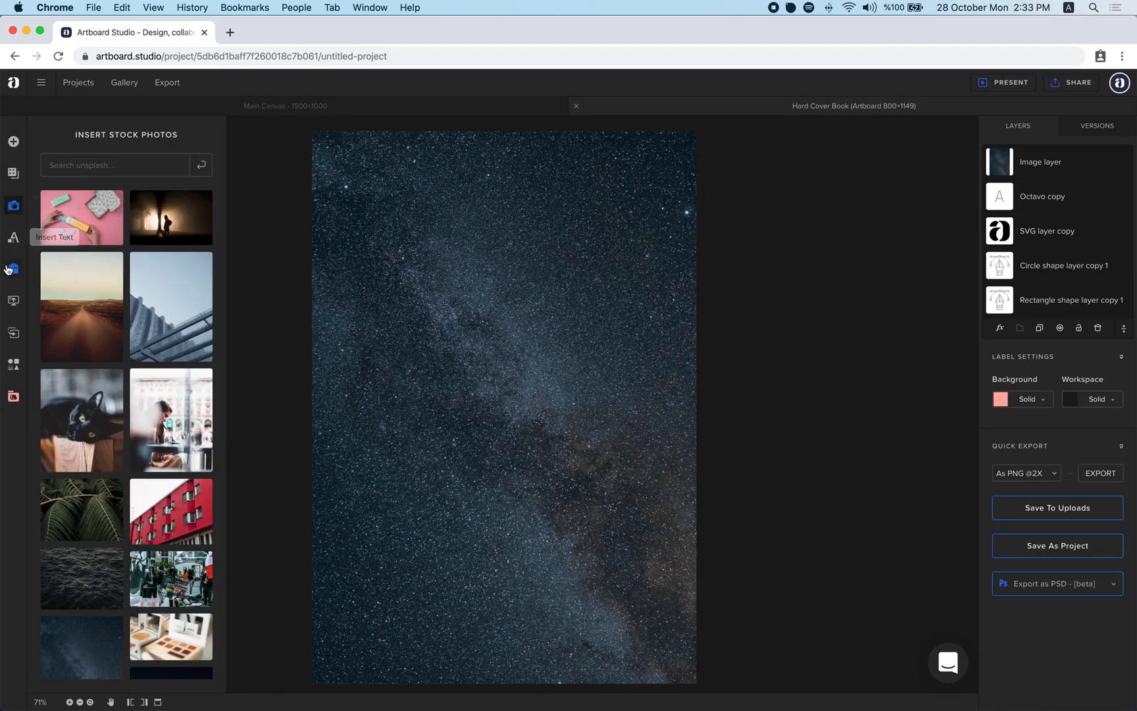
{"action": "left_click", "coordinate": [13, 300]}
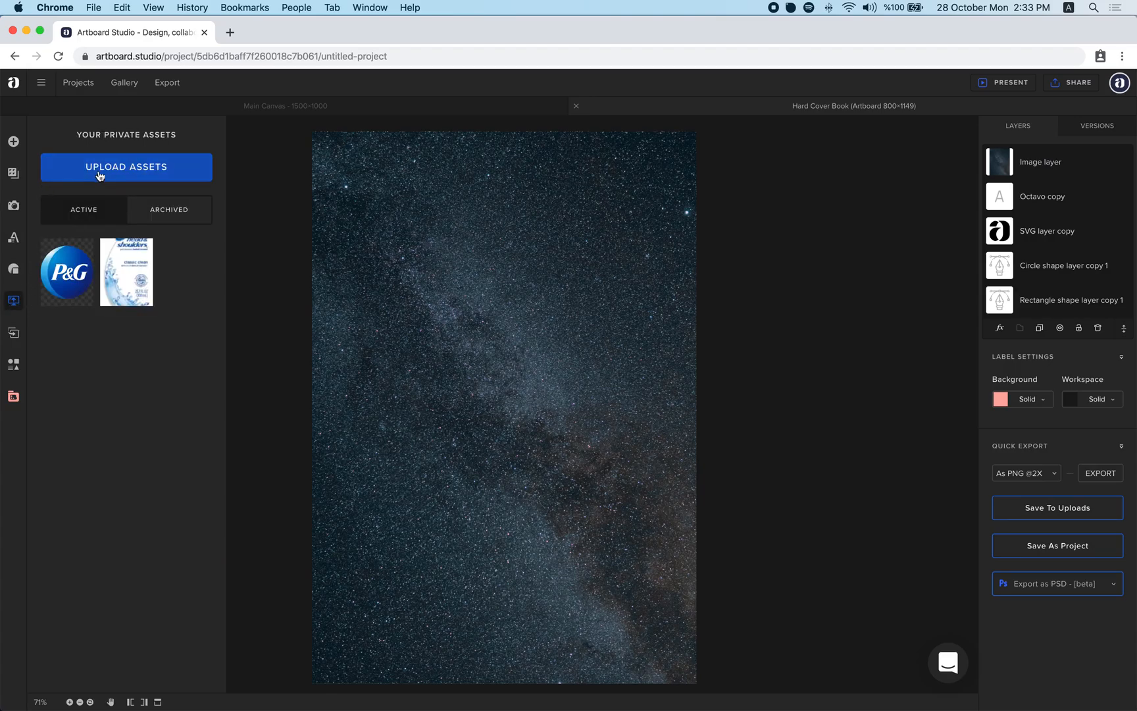
{"action": "left_click", "coordinate": [125, 167]}
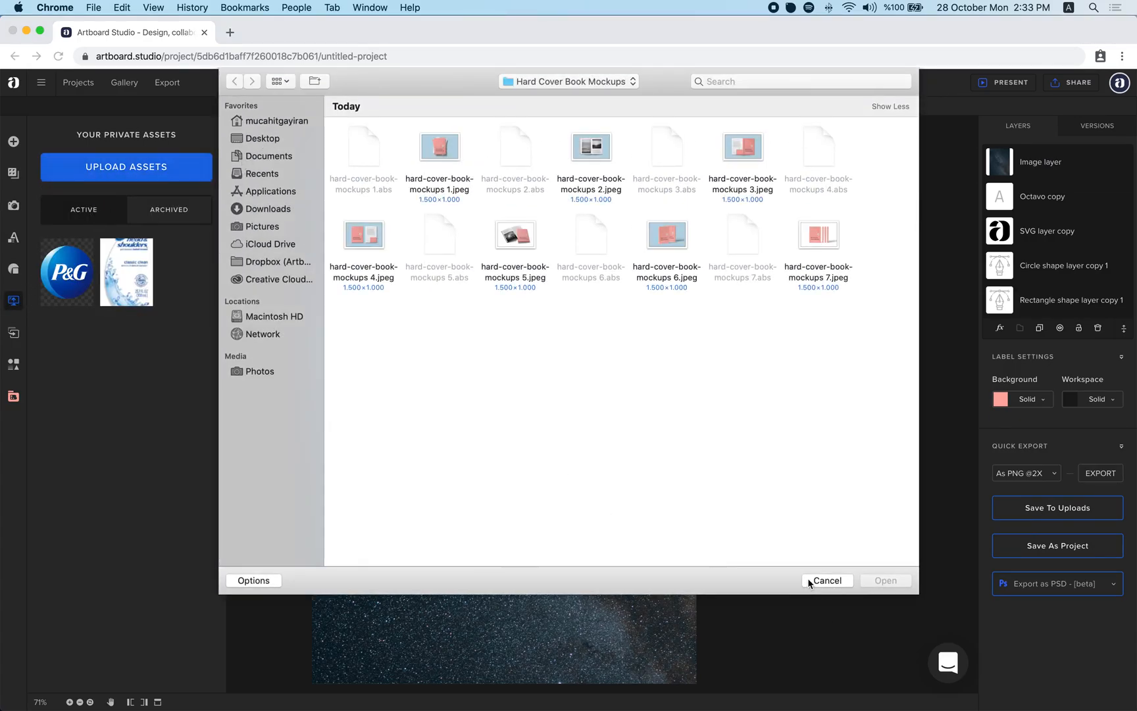
{"action": "left_click", "coordinate": [826, 580]}
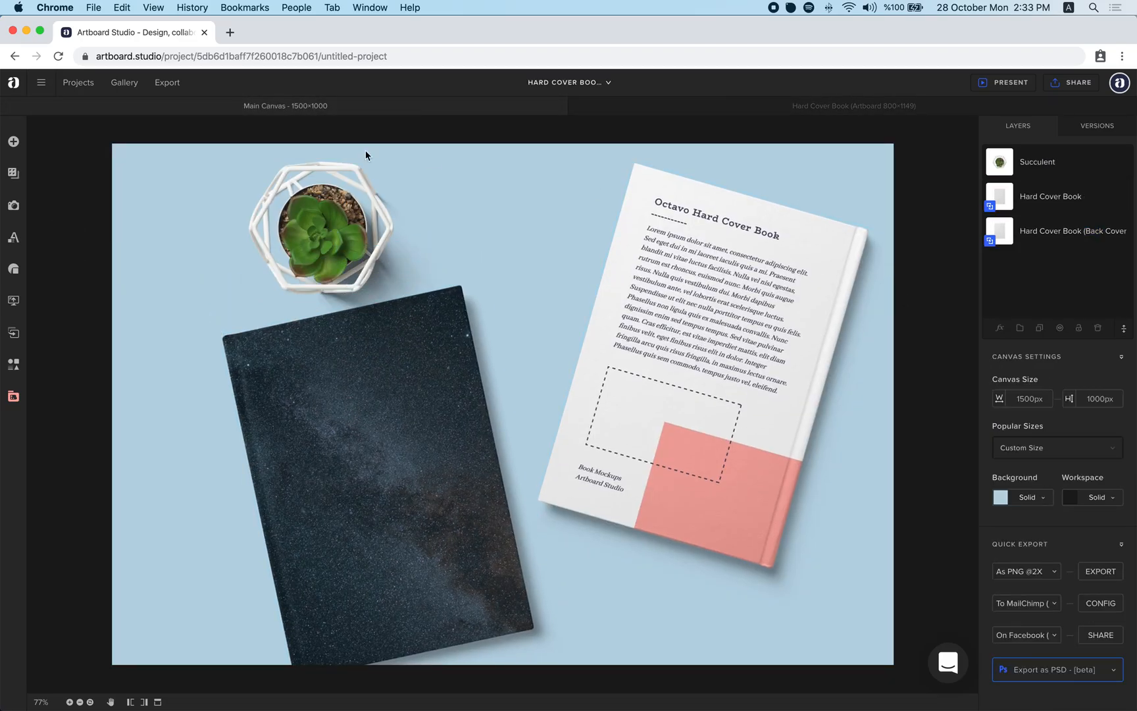
Step: Review the starry-cover book and wood book stack thumbnails in Recent Projects
{"action": "left_click", "coordinate": [79, 82]}
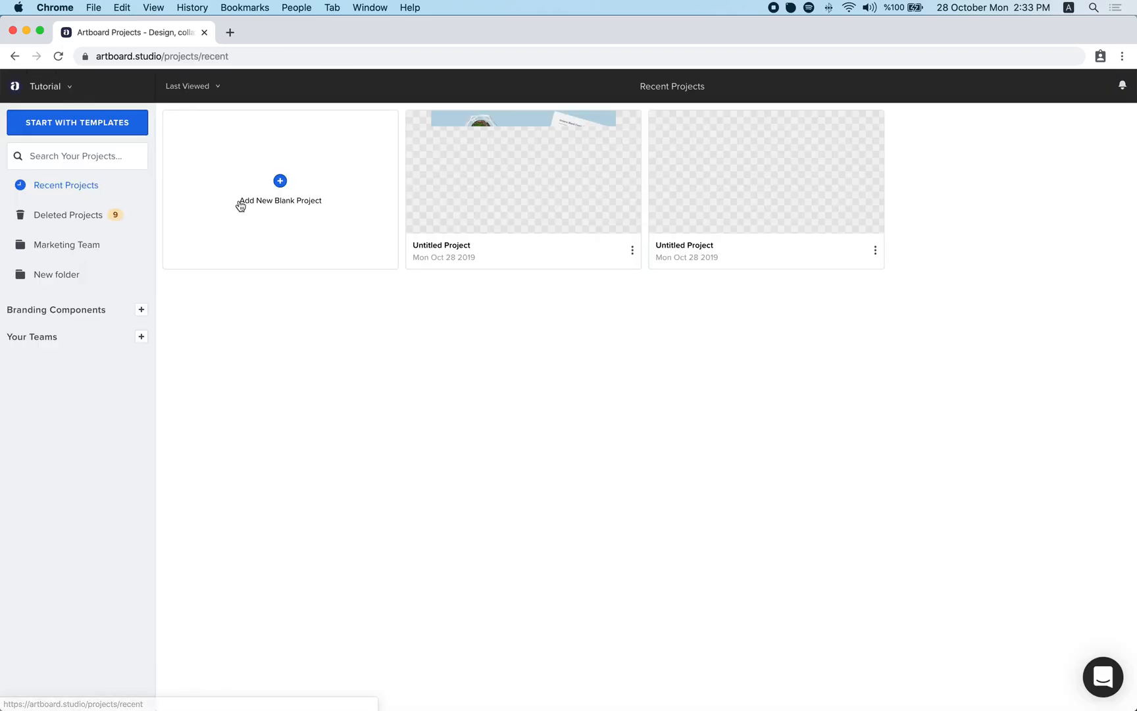
{"action": "left_click", "coordinate": [522, 171]}
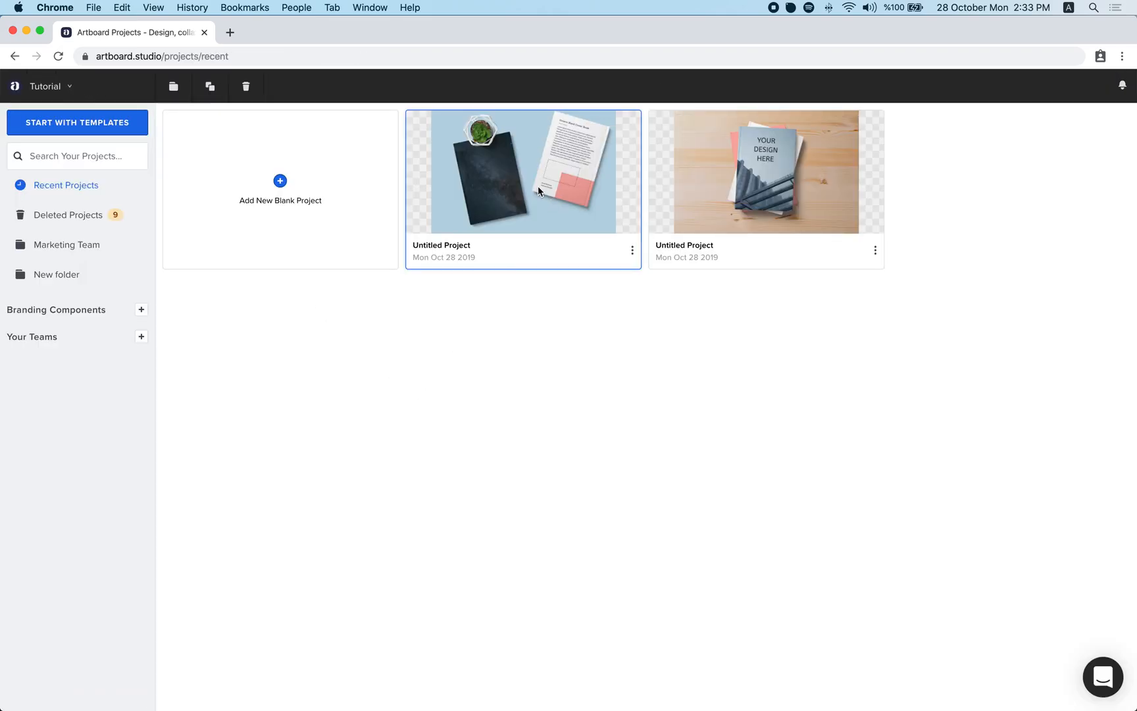
{"action": "mouse_move", "coordinate": [555, 318]}
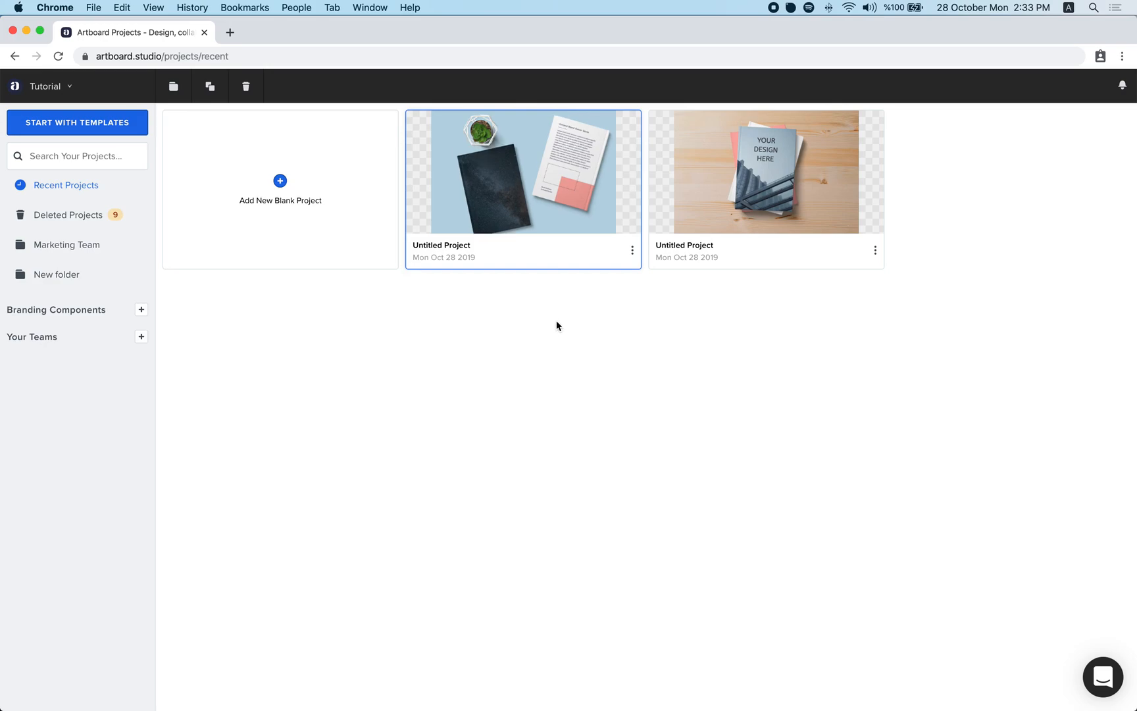
{"action": "mouse_move", "coordinate": [337, 42]}
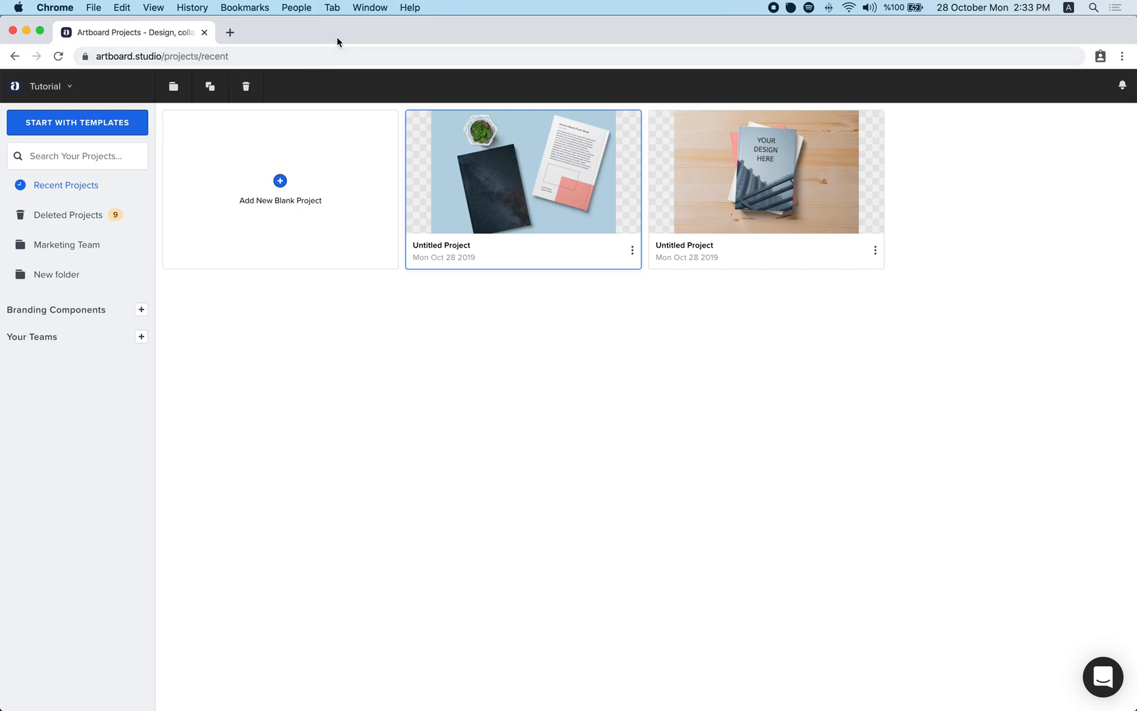
{"action": "mouse_move", "coordinate": [345, 44]}
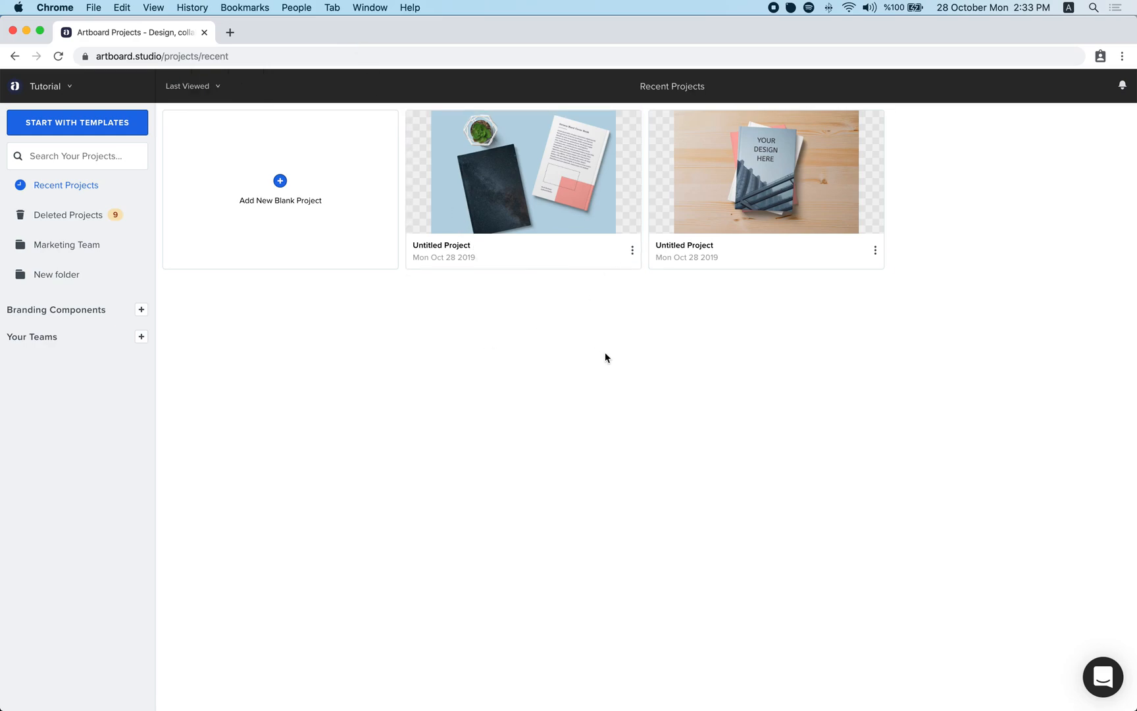
{"action": "mouse_move", "coordinate": [559, 195]}
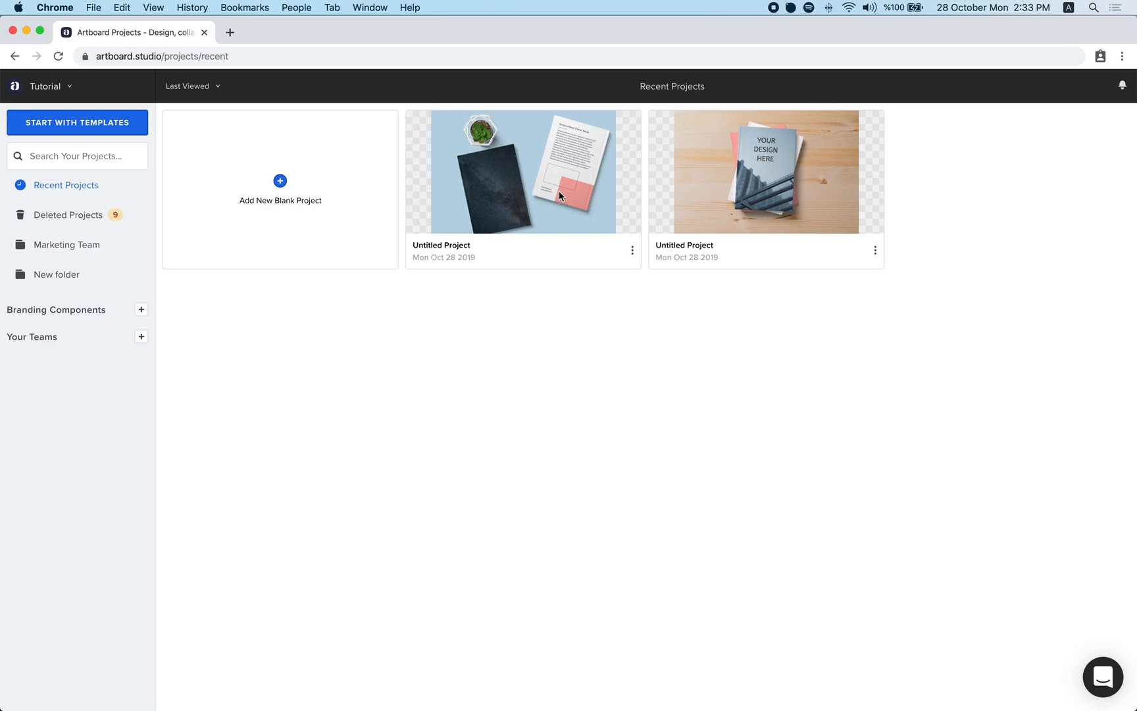
{"action": "left_click", "coordinate": [764, 173]}
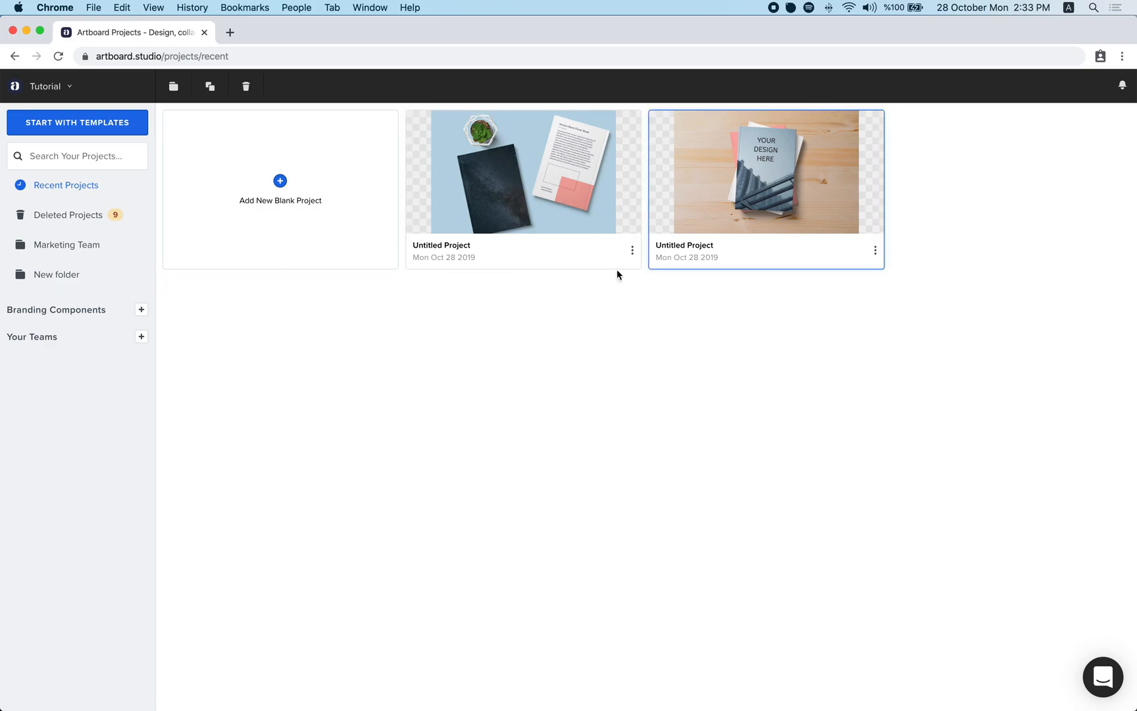
{"action": "mouse_move", "coordinate": [621, 363]}
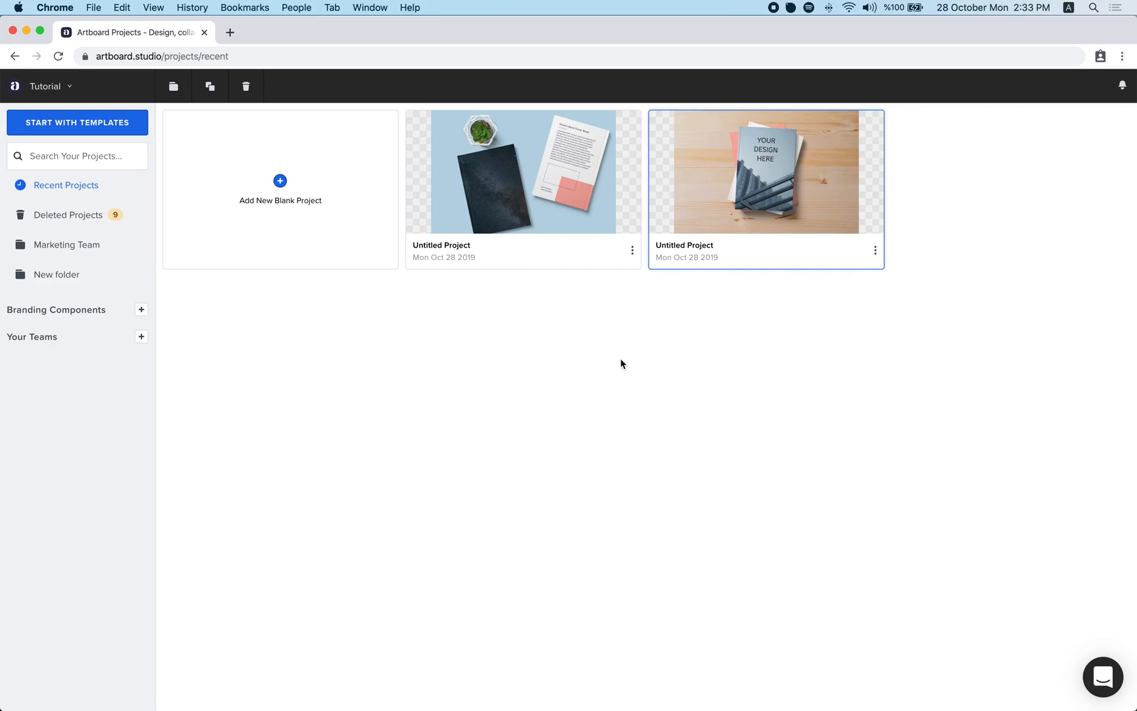